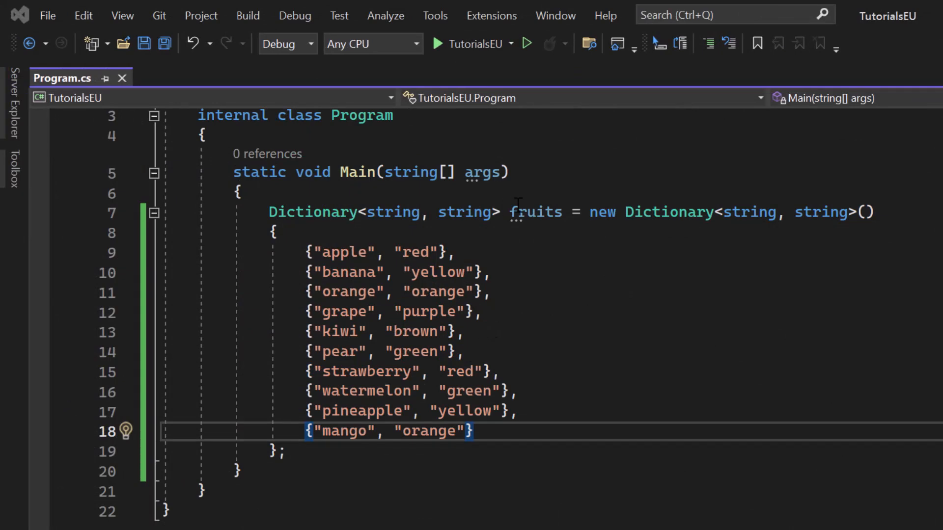
- Review the fruits dictionary's string key type, variable name and apple entry
{"action": "double_click", "coordinate": [393, 212]}
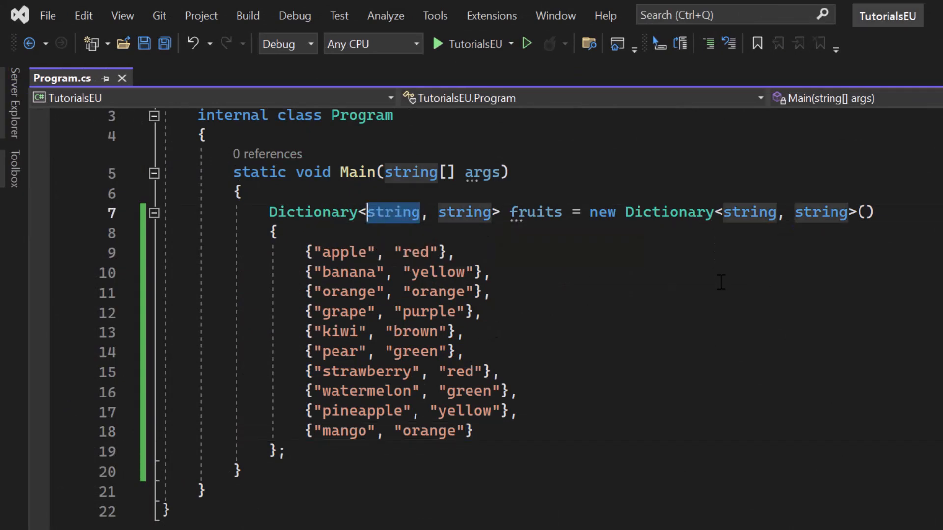
{"action": "left_click", "coordinate": [393, 212]}
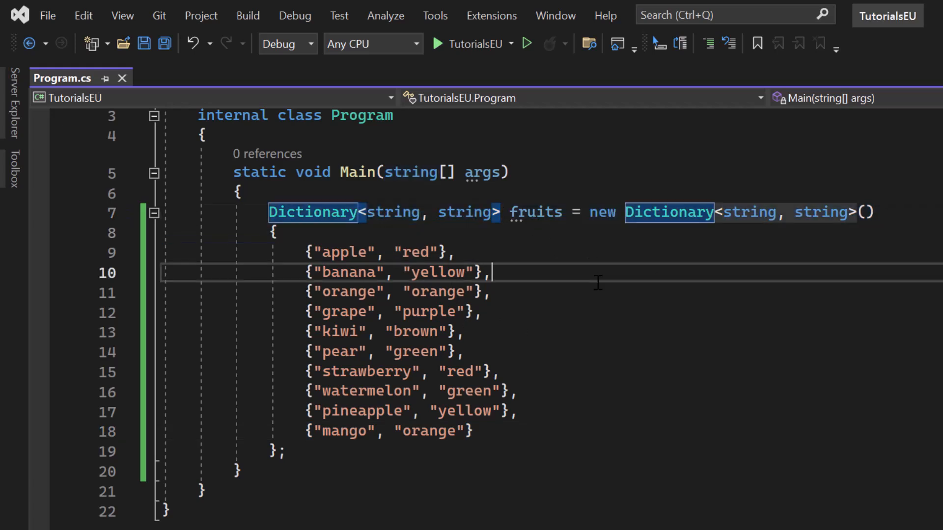
{"action": "left_click", "coordinate": [592, 392]}
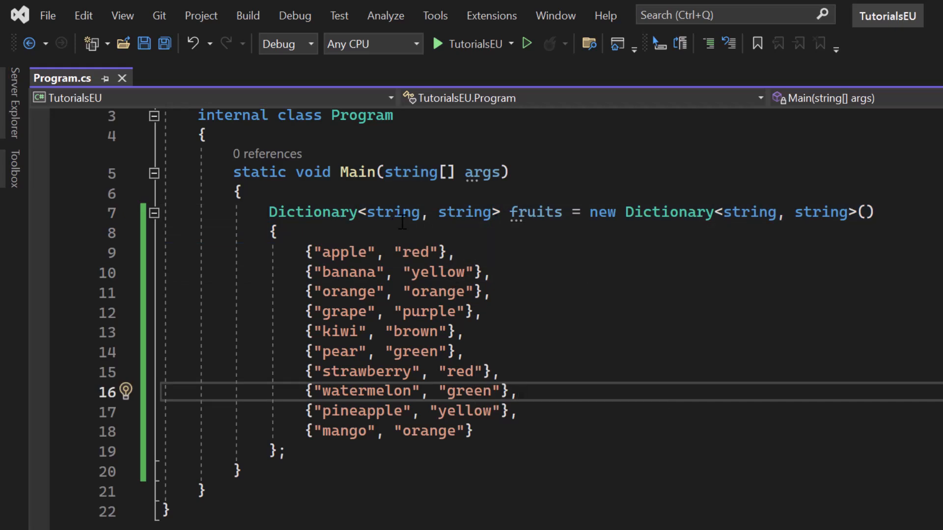
{"action": "double_click", "coordinate": [535, 212]}
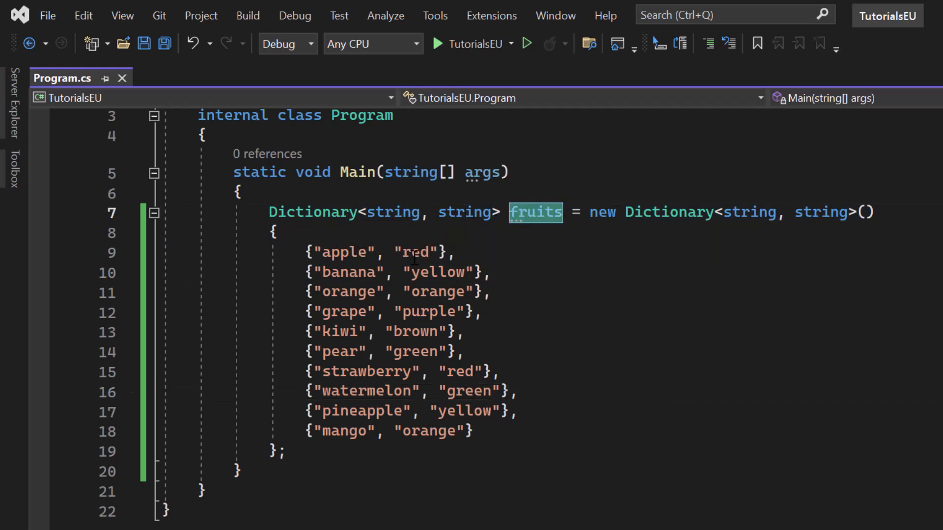
{"action": "double_click", "coordinate": [343, 252]}
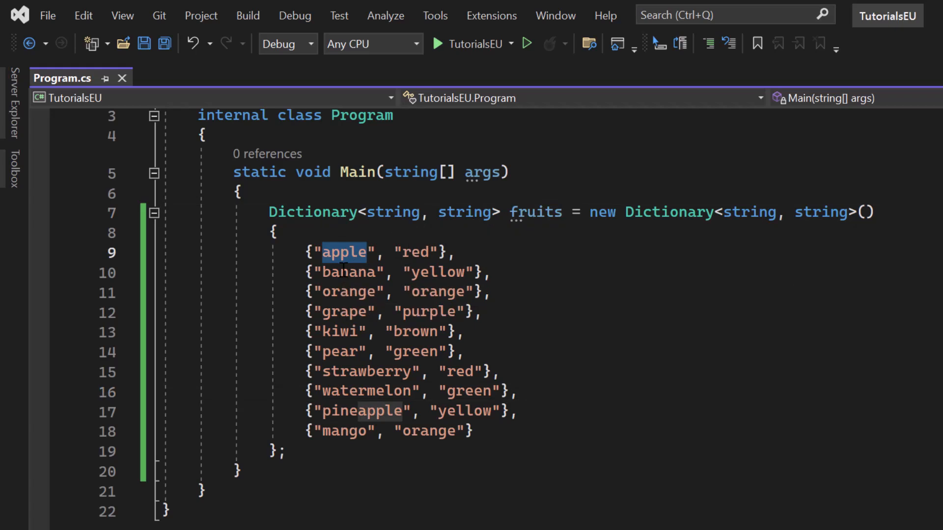
{"action": "left_click", "coordinate": [534, 452]}
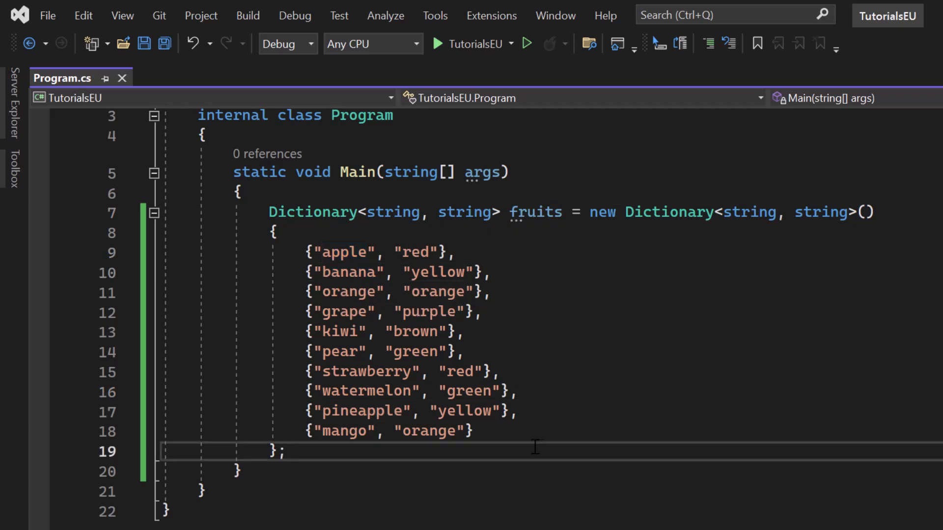
- Add a blank line after the dictionary declaration and check the banana–yellow entry
{"action": "left_click", "coordinate": [282, 451]}
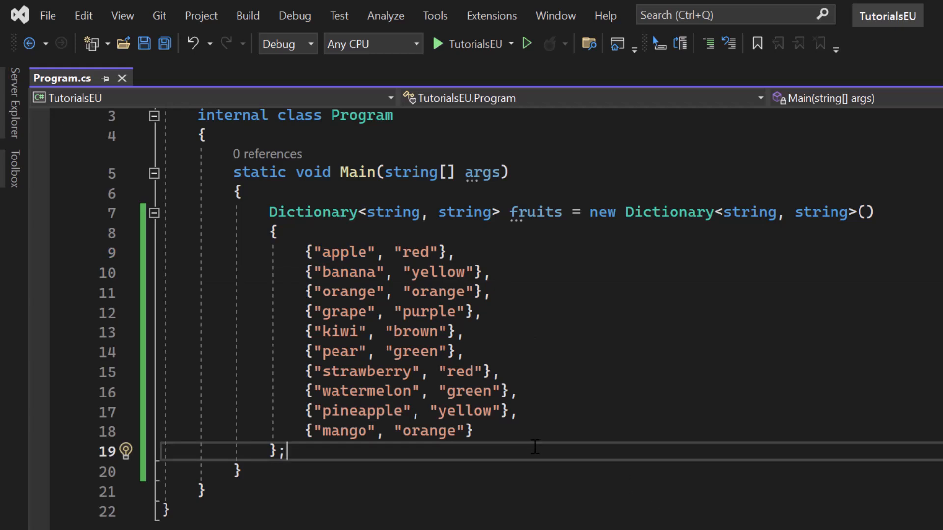
{"action": "mouse_move", "coordinate": [627, 365]}
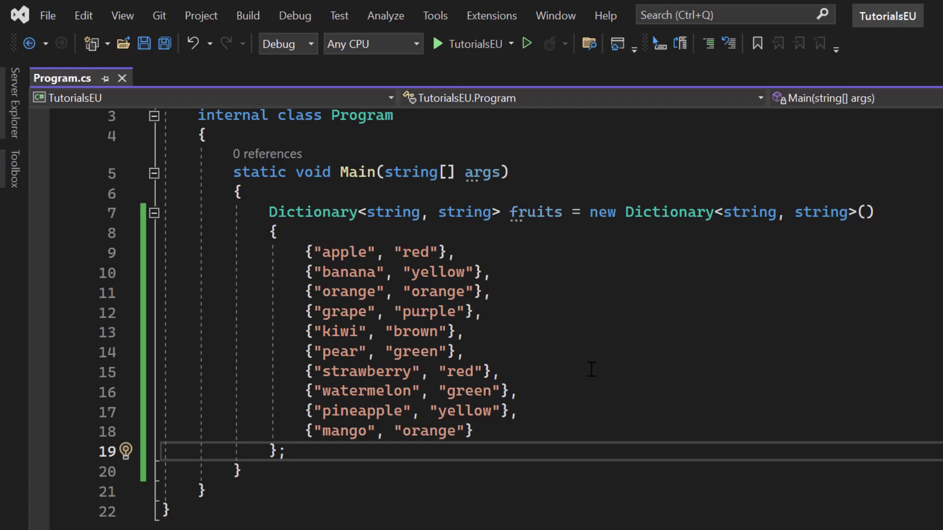
{"action": "mouse_move", "coordinate": [587, 299]}
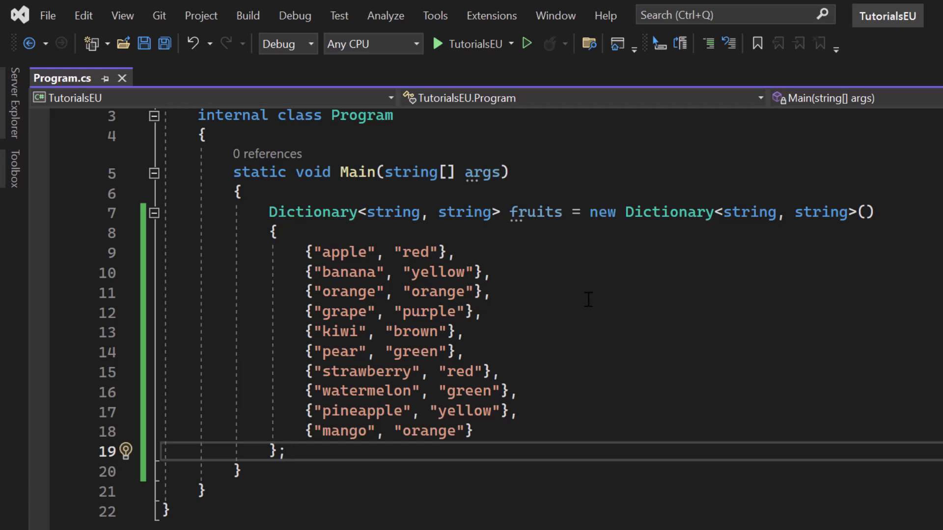
{"action": "scroll", "scroll_direction": "down", "scroll_amount": 3}
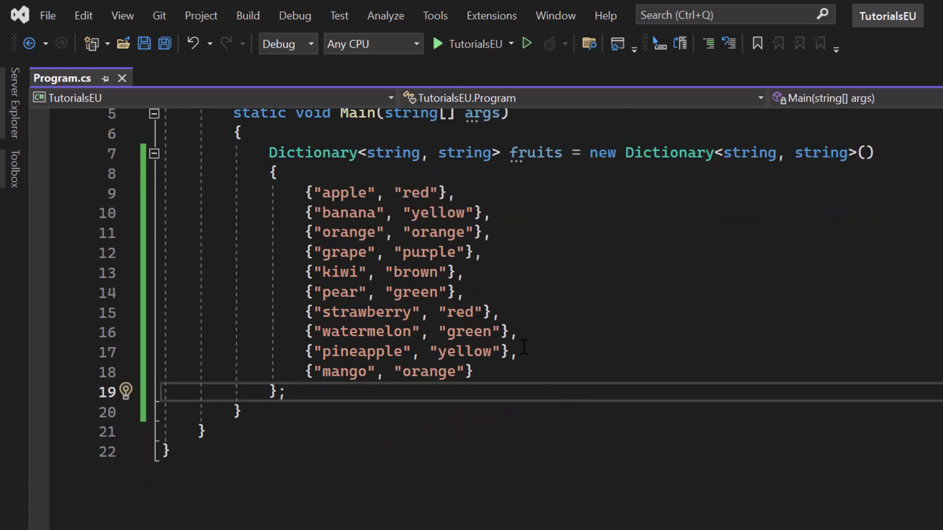
{"action": "left_click", "coordinate": [288, 392]}
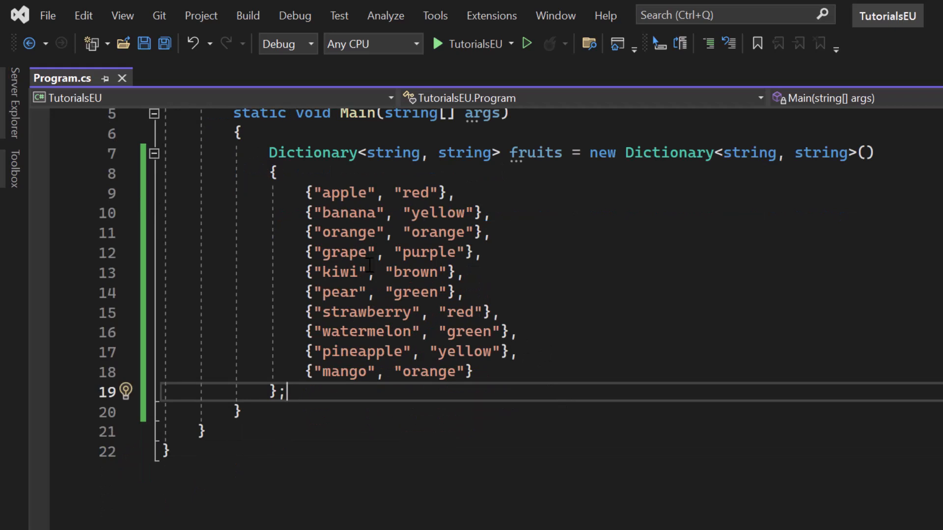
{"action": "mouse_move", "coordinate": [343, 212]}
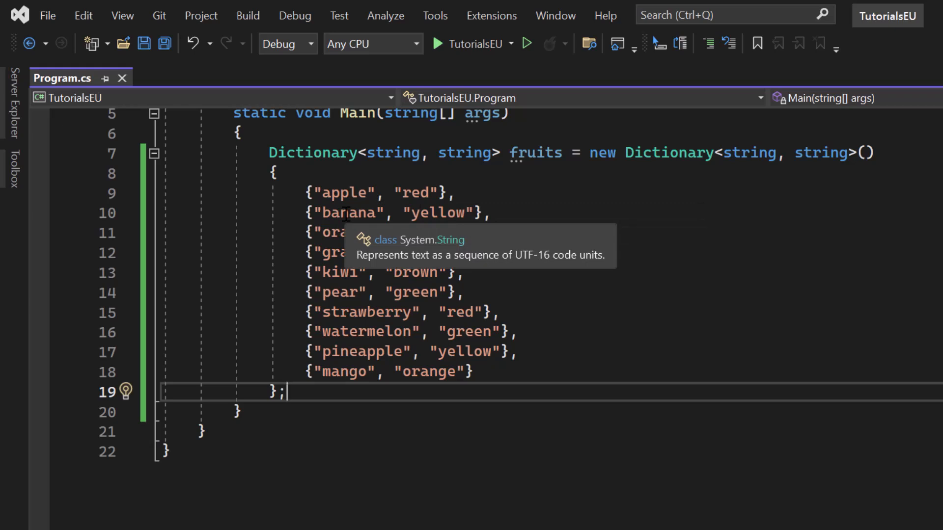
{"action": "double_click", "coordinate": [347, 212]}
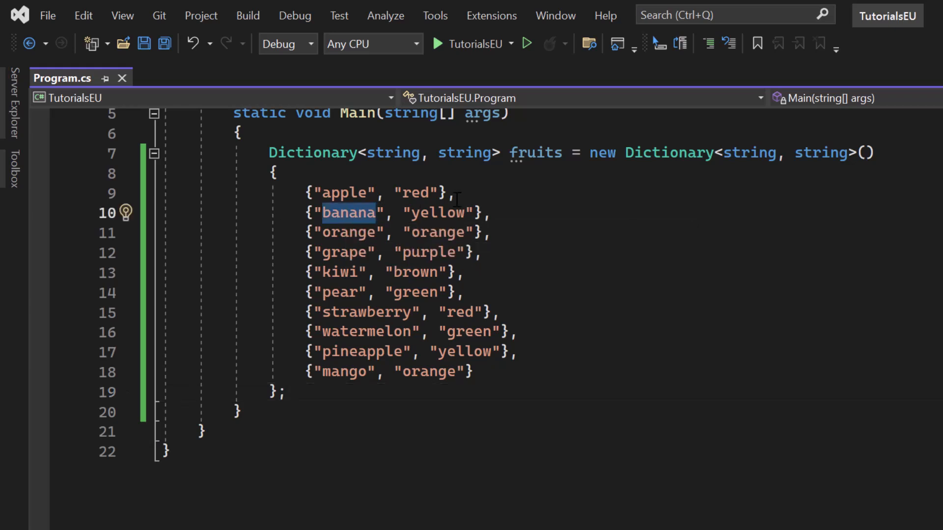
{"action": "double_click", "coordinate": [439, 212]}
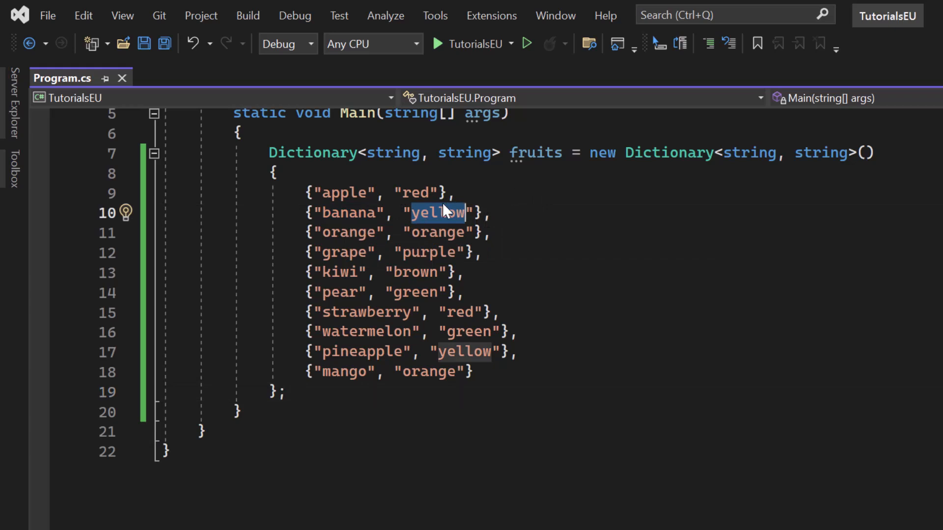
{"action": "mouse_move", "coordinate": [475, 325]}
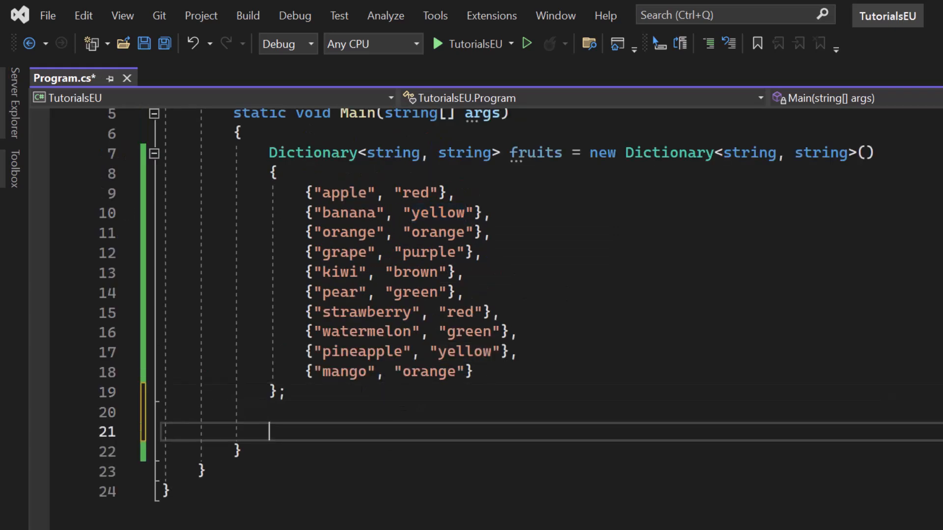
- Start a fruits.TryGetValue call on the new line using IntelliSense completion
{"action": "type", "text": "fr"}
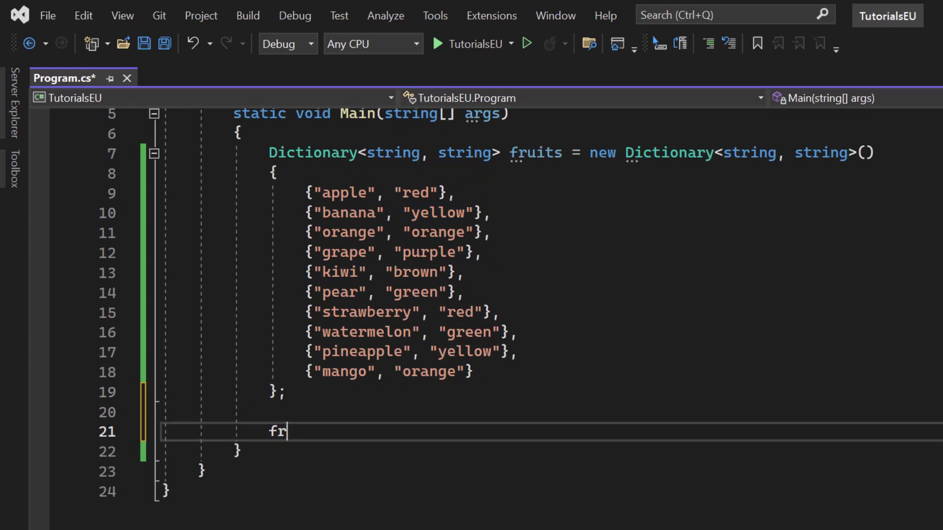
{"action": "type", "text": "uits."}
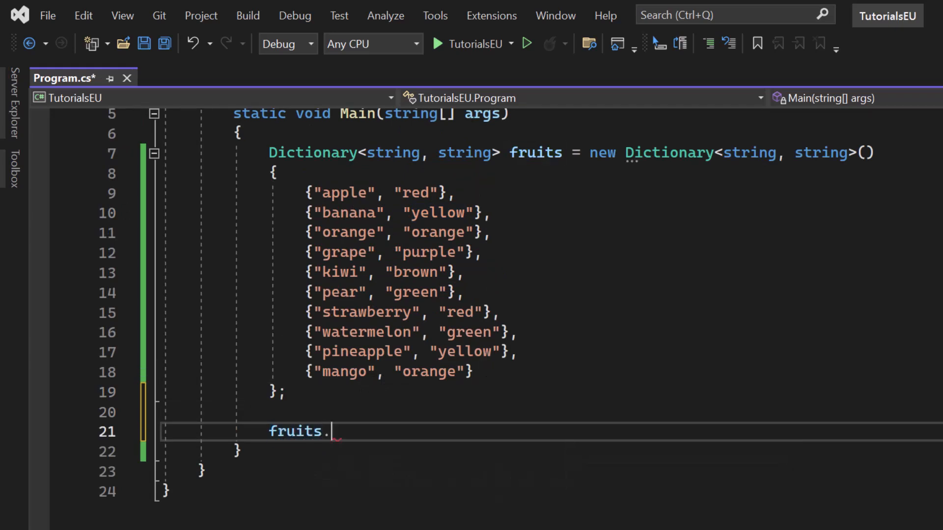
{"action": "type", "text": "TryGet"}
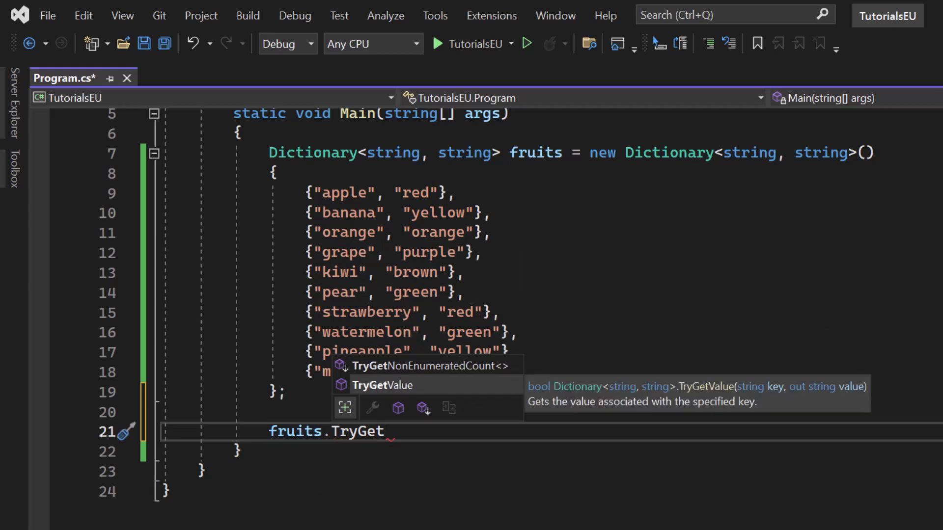
{"action": "left_click", "coordinate": [382, 385]}
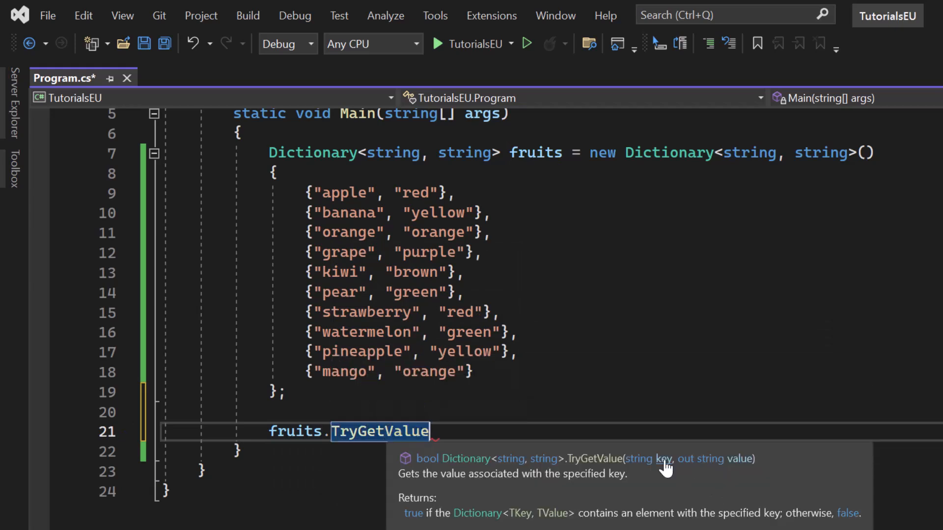
{"action": "mouse_move", "coordinate": [745, 470]}
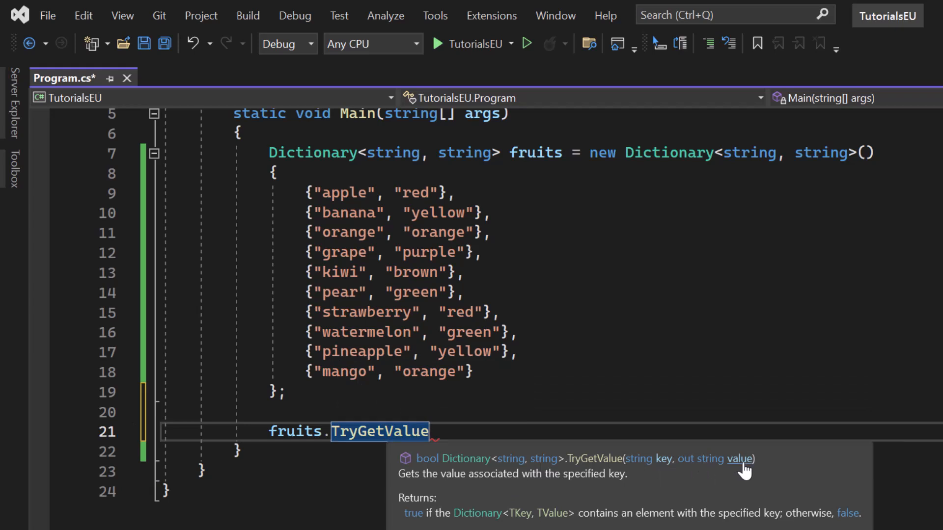
{"action": "mouse_move", "coordinate": [719, 470]}
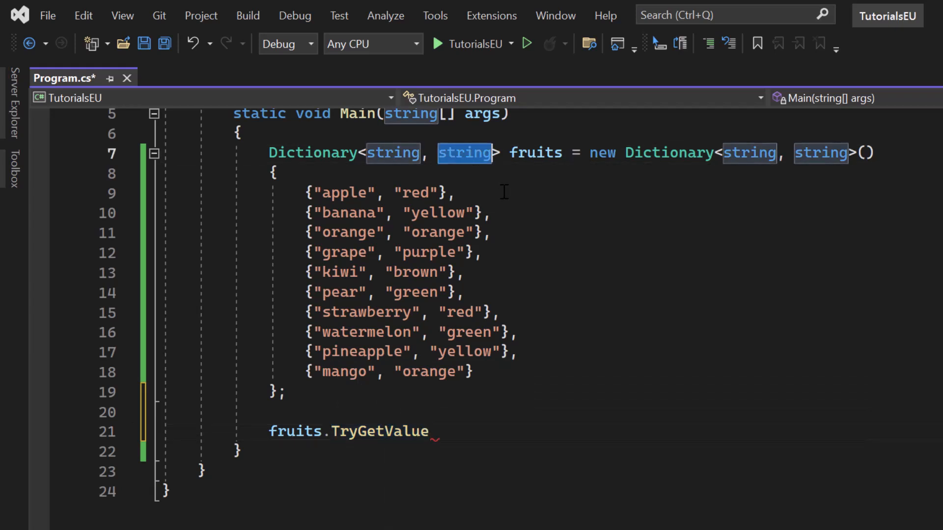
- Pass the string "banana" as the key argument of TryGetValue
{"action": "double_click", "coordinate": [379, 431]}
{"action": "type", "text": "("}
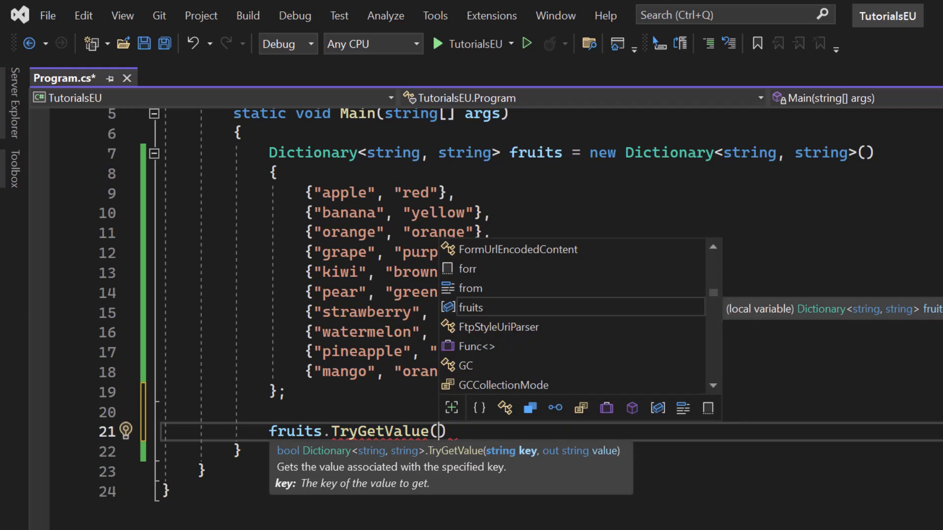
{"action": "type", "text": "\"\""}
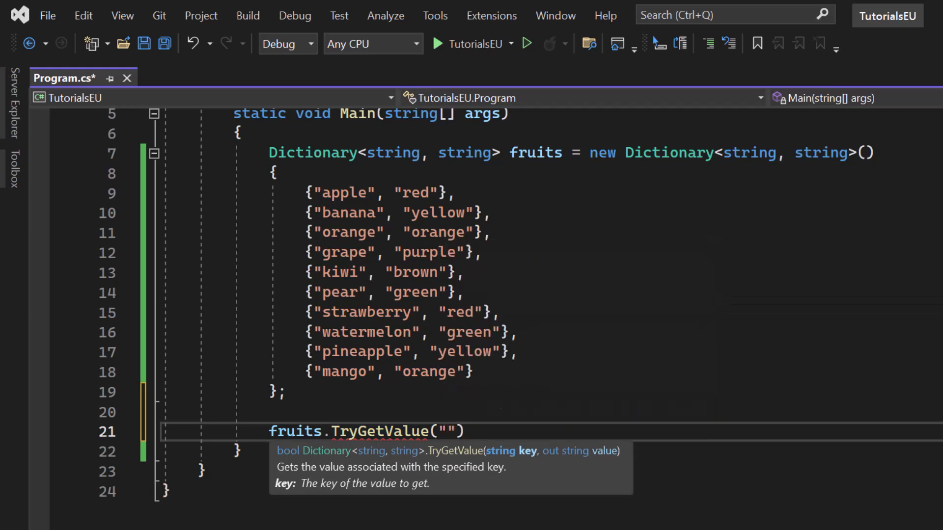
{"action": "type", "text": "bana"}
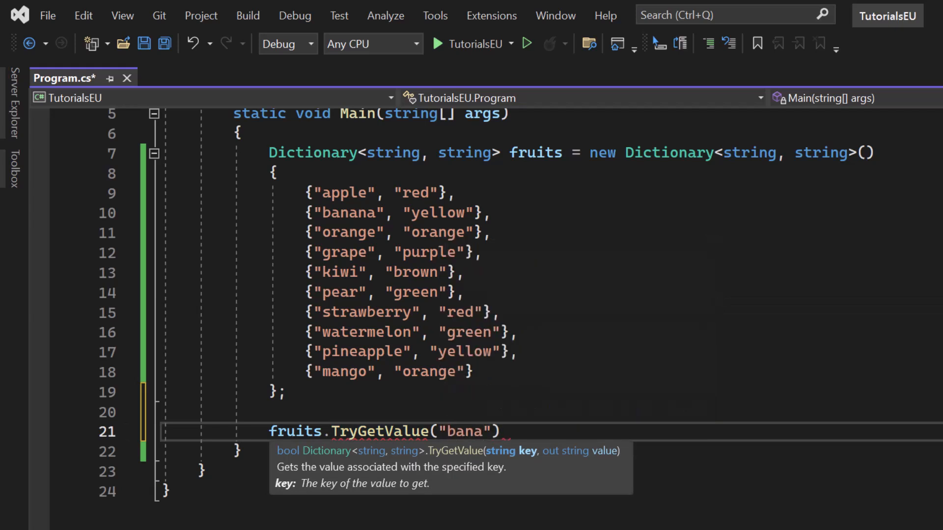
{"action": "type", "text": "na"}
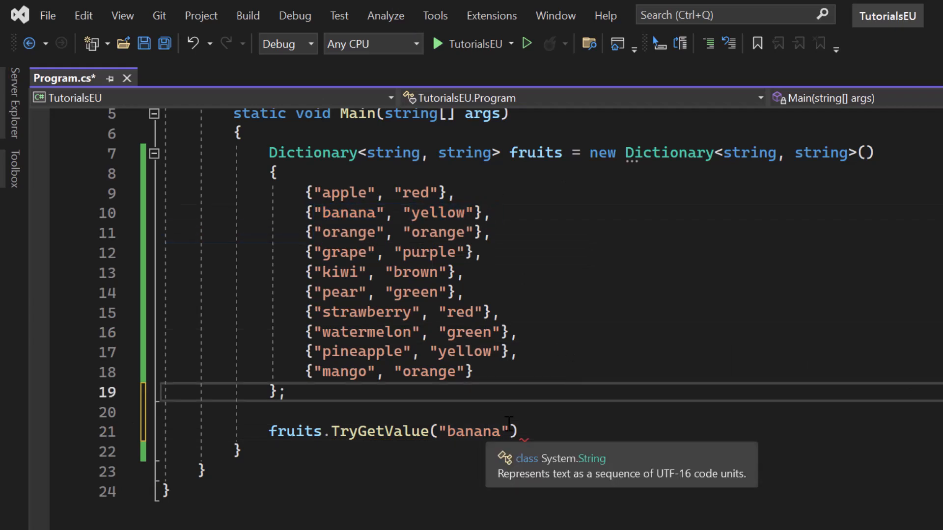
{"action": "double_click", "coordinate": [475, 431]}
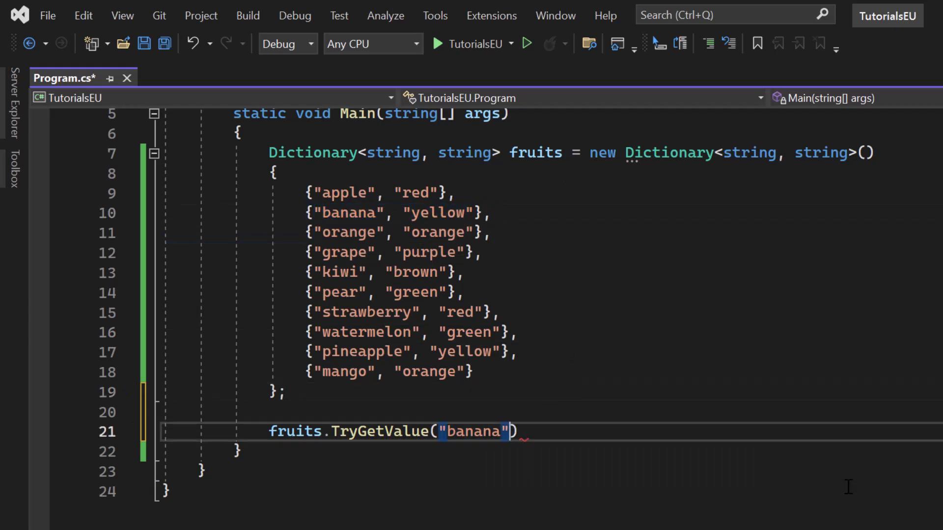
- Declare string bananaColor = "none"; on a line above the TryGetValue call
{"action": "type", "text": ","}
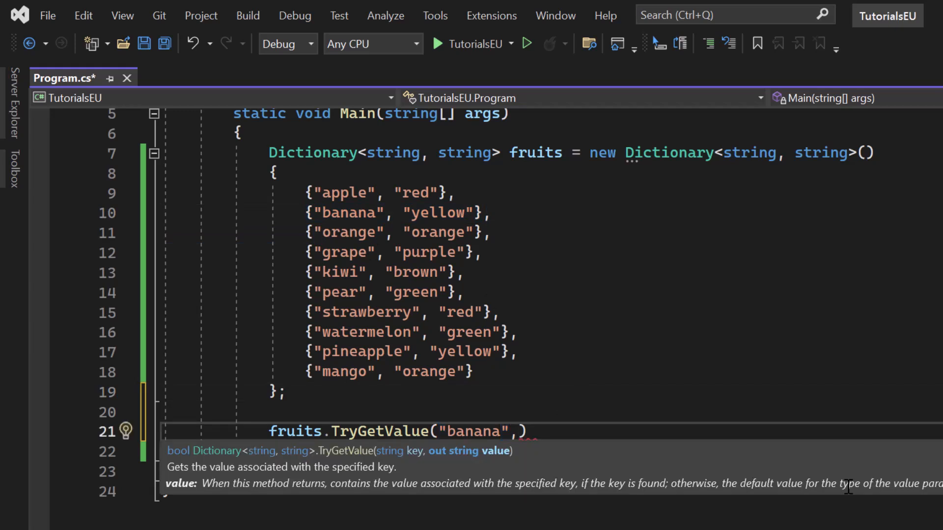
{"action": "scroll", "scroll_direction": "down", "scroll_amount": 3}
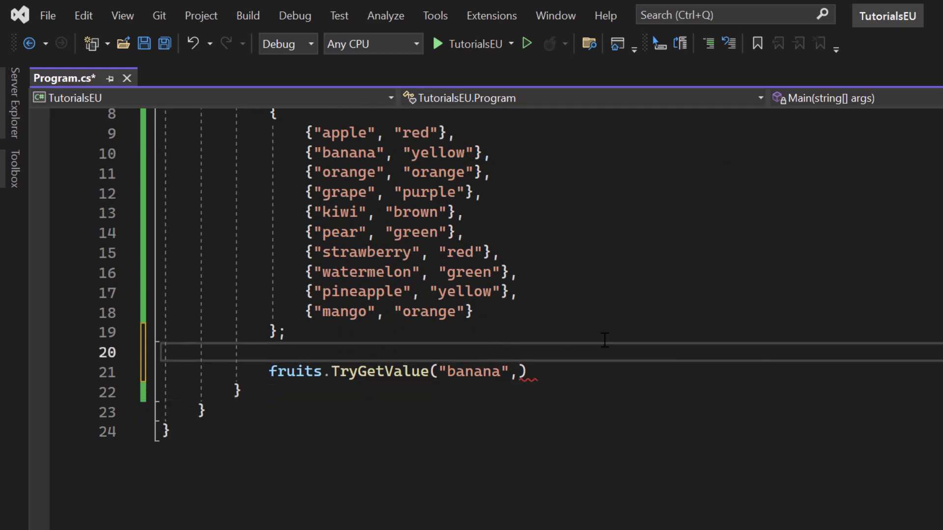
{"action": "key", "text": "enter"}
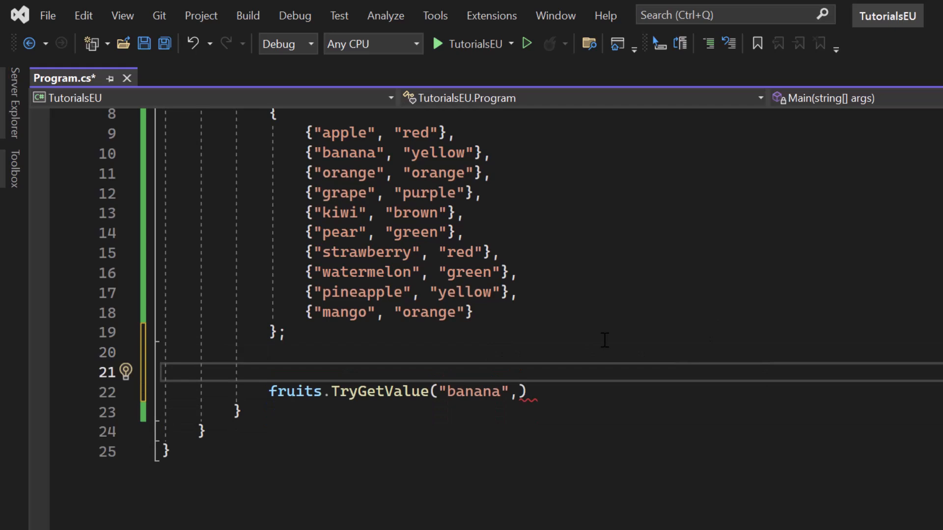
{"action": "type", "text": "string ba"}
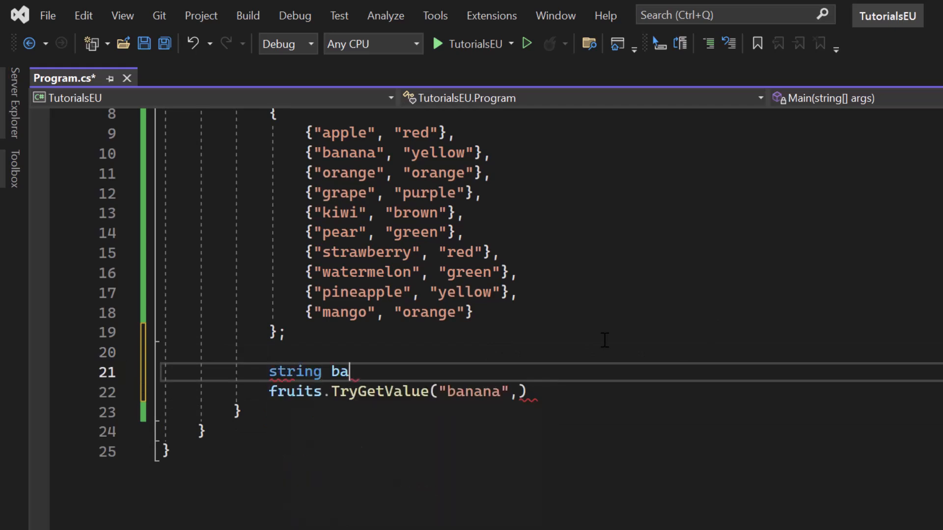
{"action": "type", "text": "nanaColor"}
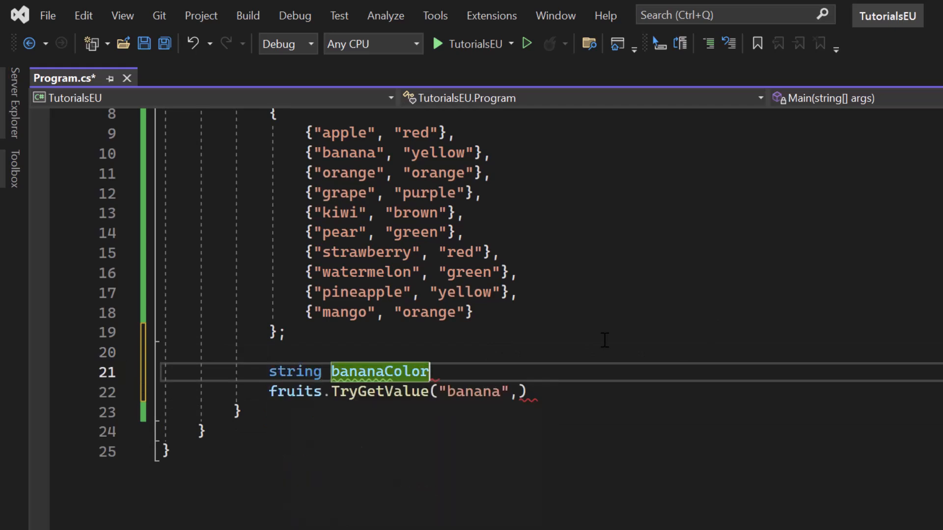
{"action": "type", "text": "="}
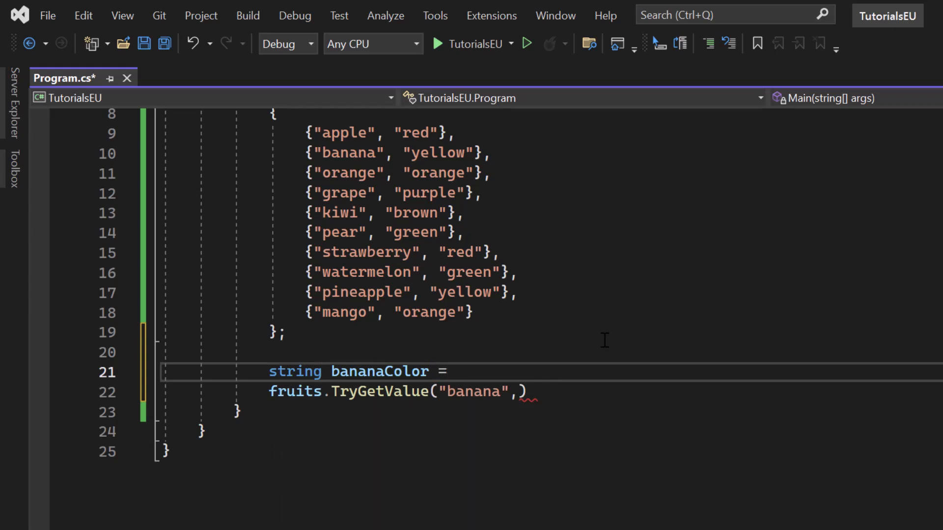
{"action": "type", "text": "\"no\""}
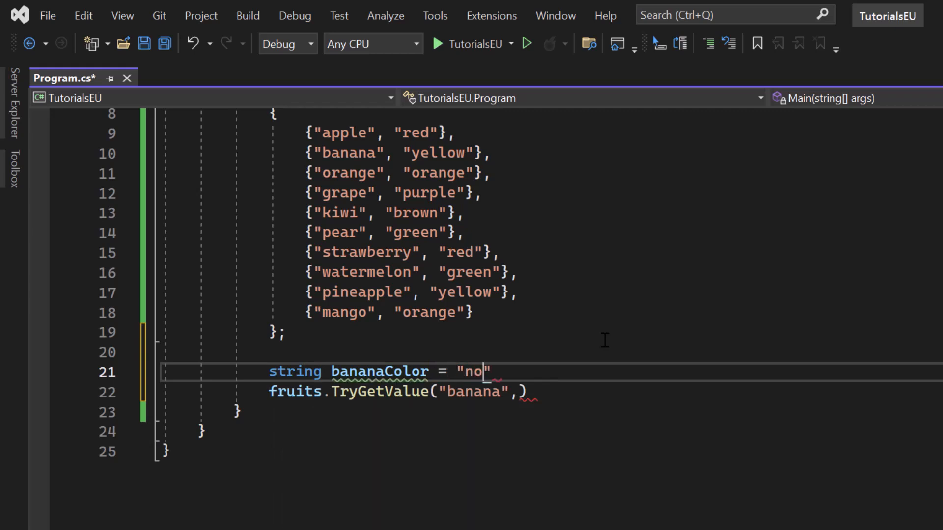
{"action": "type", "text": "ne\";"}
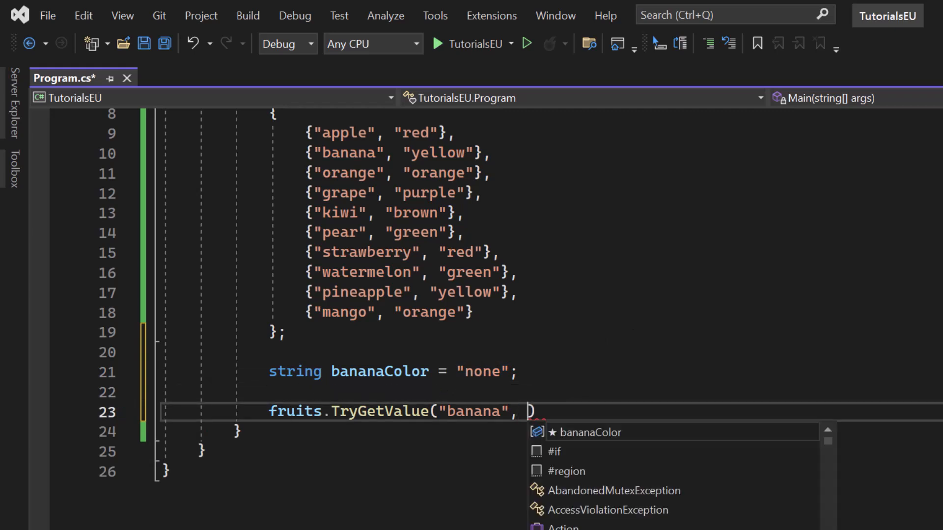
- Add out bananaColor as the call's second argument
{"action": "type", "text": "out ban"}
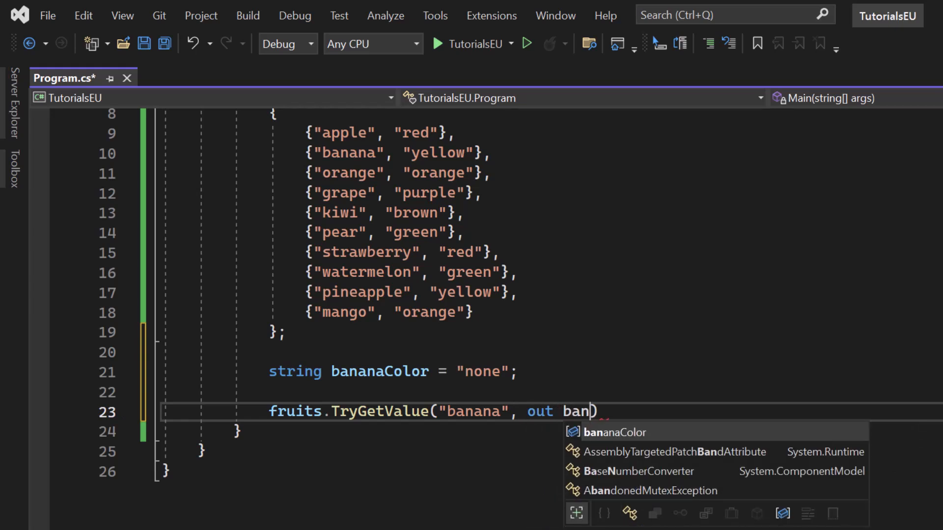
{"action": "key", "text": "Tab"}
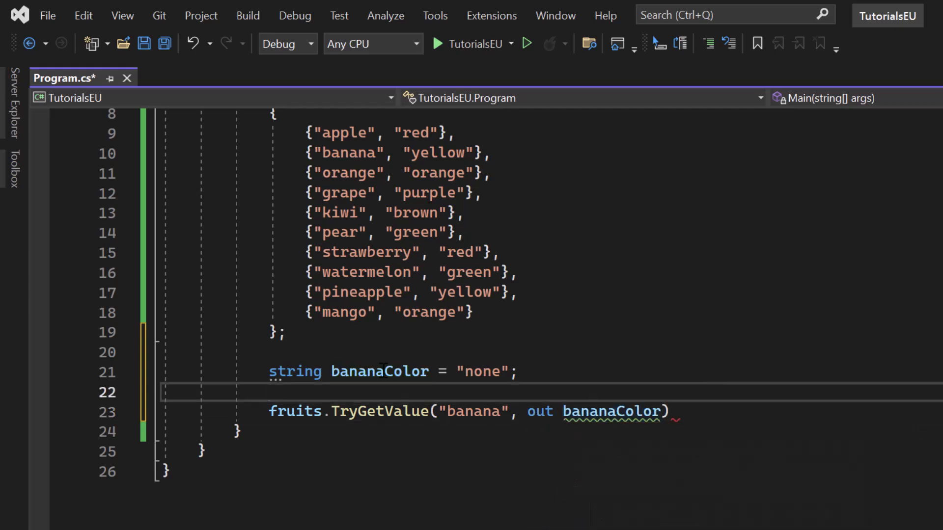
{"action": "double_click", "coordinate": [295, 372]}
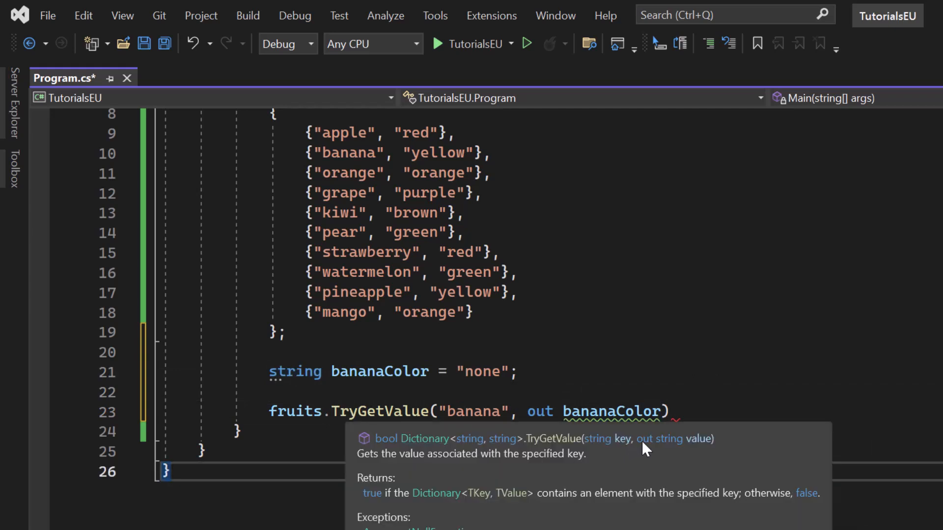
{"action": "mouse_move", "coordinate": [664, 448]}
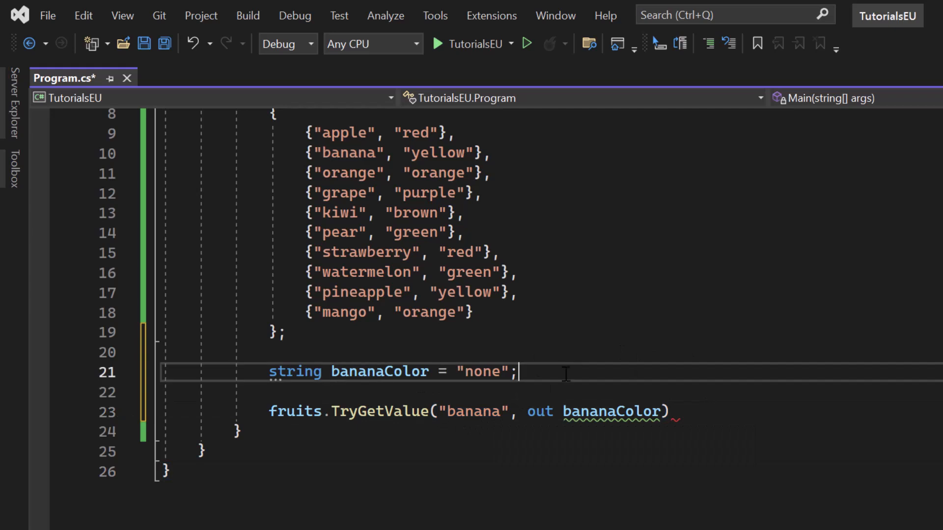
{"action": "double_click", "coordinate": [293, 371]}
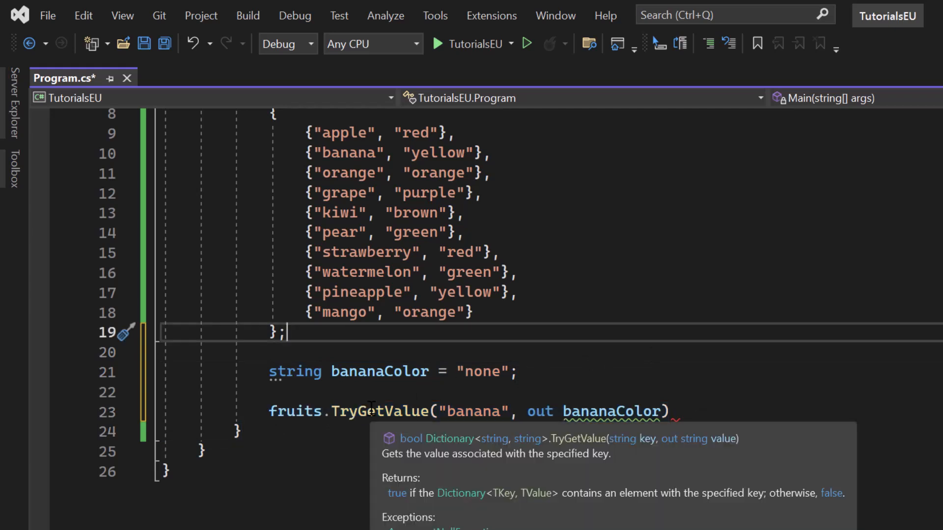
{"action": "mouse_move", "coordinate": [421, 448]}
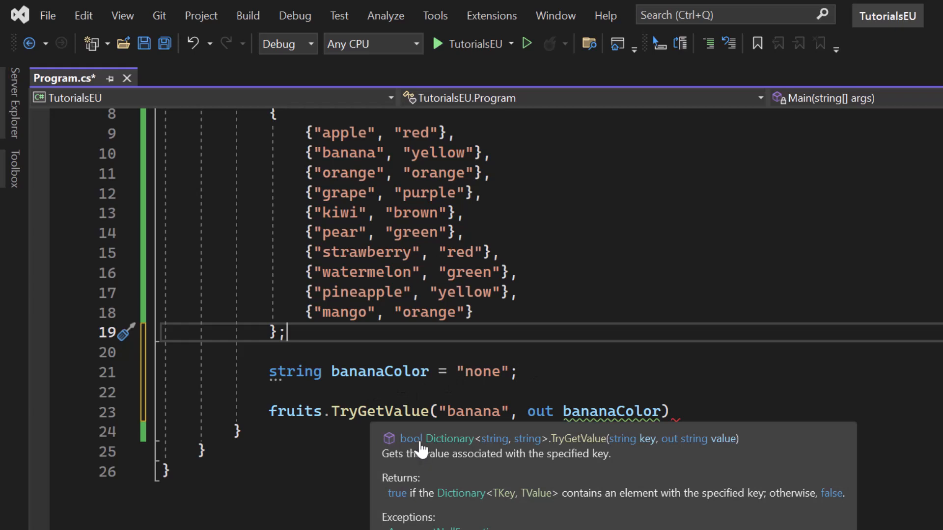
{"action": "mouse_move", "coordinate": [410, 438]}
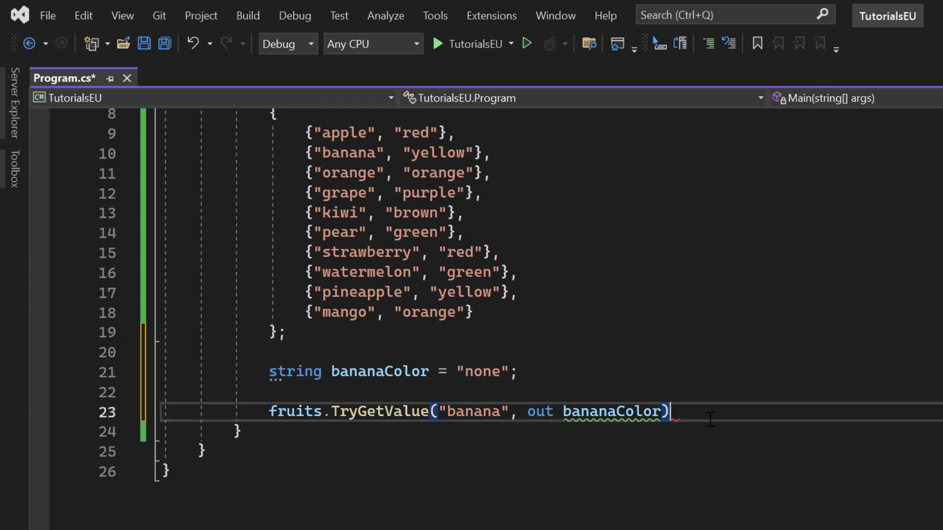
- End the TryGetValue statement with a semicolon and set a breakpoint on the closing brace
{"action": "type", "text": ";"}
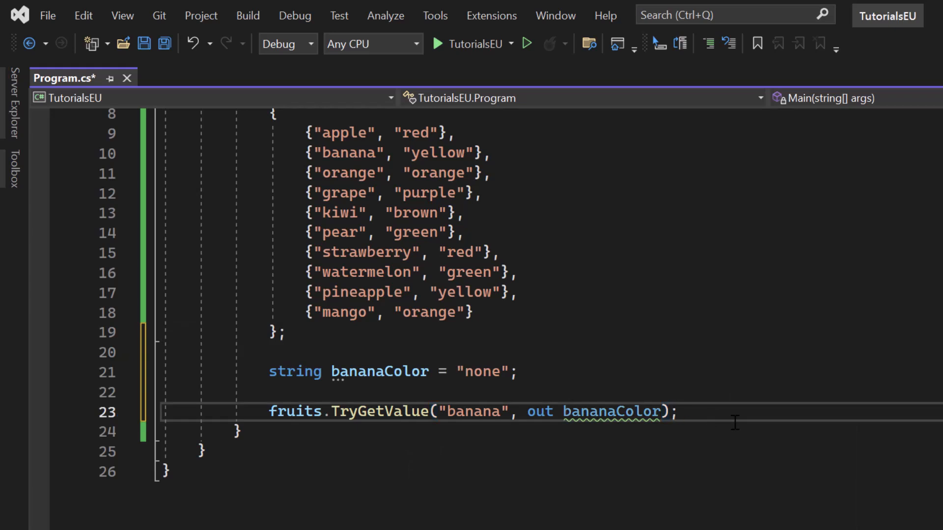
{"action": "key", "text": "enter"}
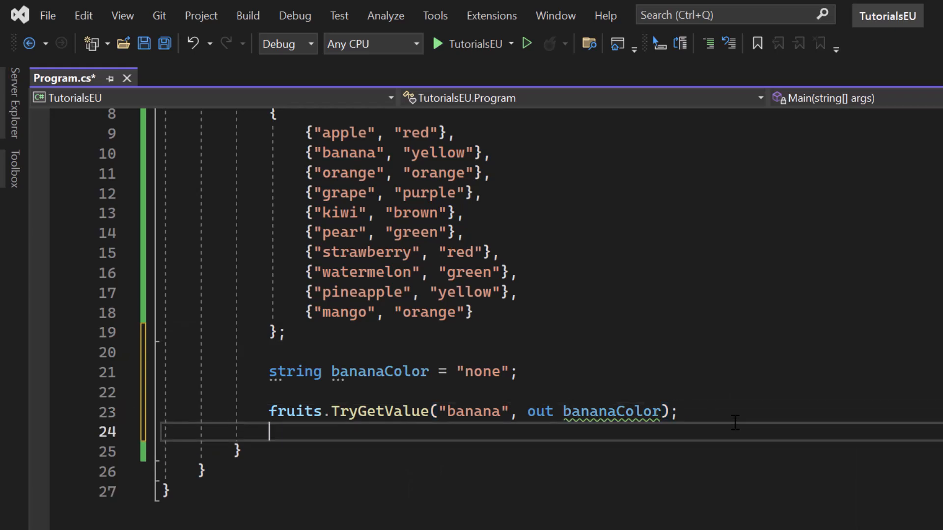
{"action": "mouse_move", "coordinate": [49, 462]}
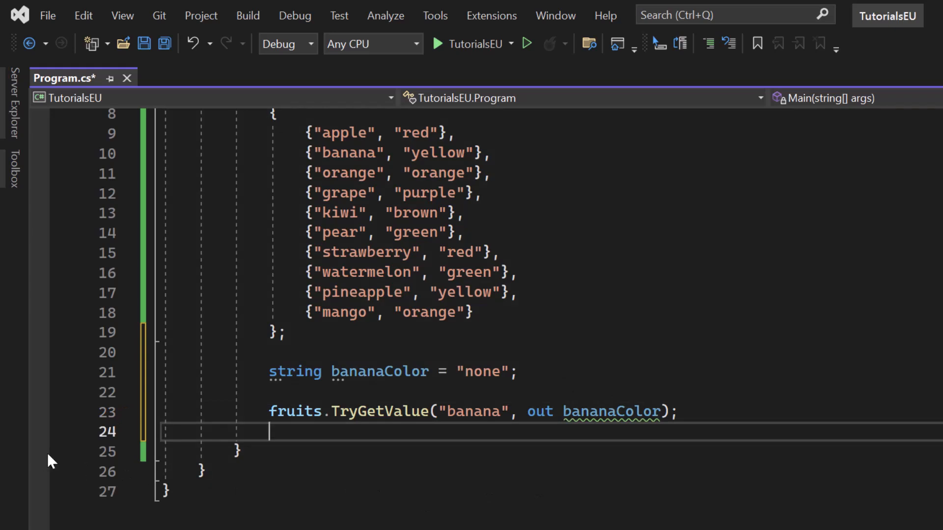
{"action": "left_click", "coordinate": [39, 452]}
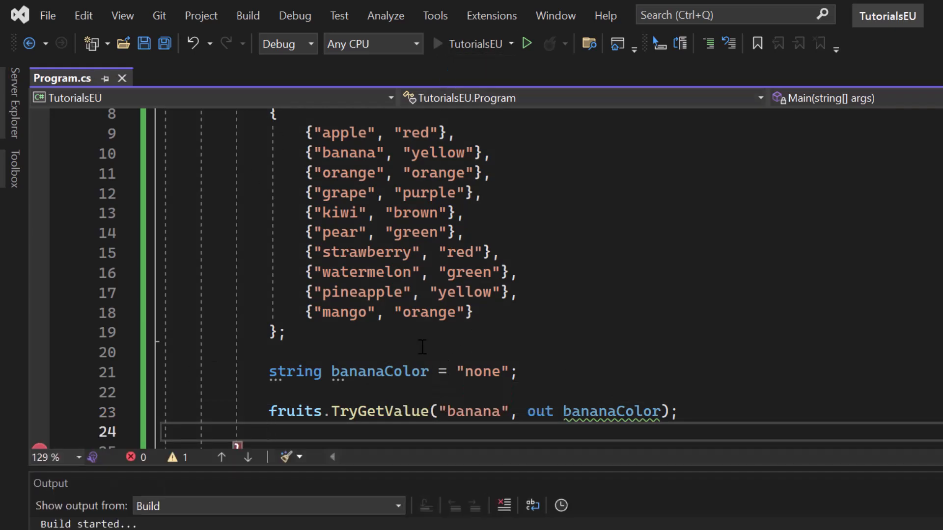
- Run under the debugger, confirm bananaColor holds "yellow", then stop debugging
{"action": "left_click", "coordinate": [526, 44]}
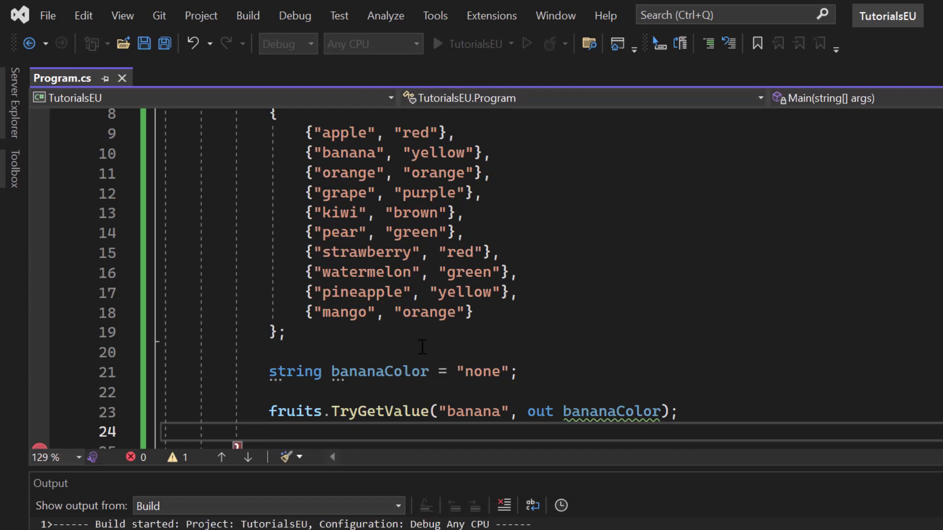
{"action": "left_click", "coordinate": [438, 43]}
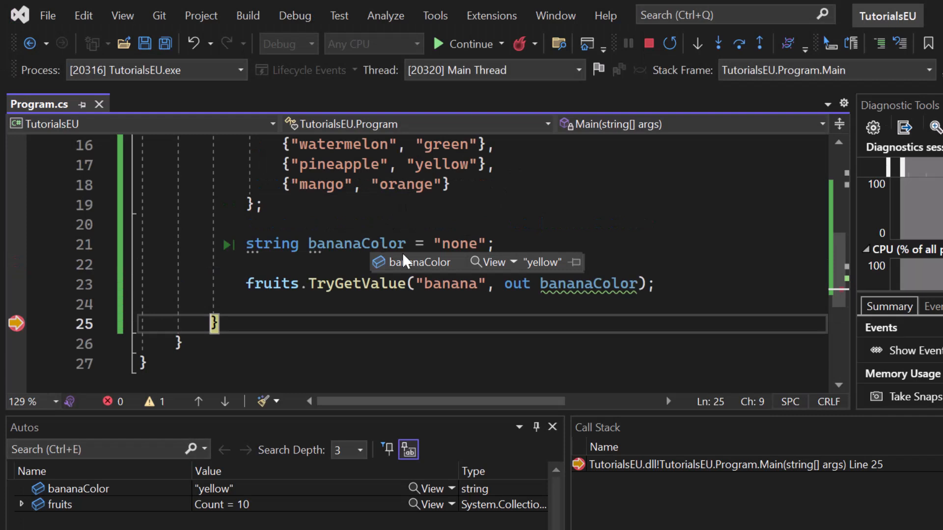
{"action": "mouse_move", "coordinate": [648, 235]}
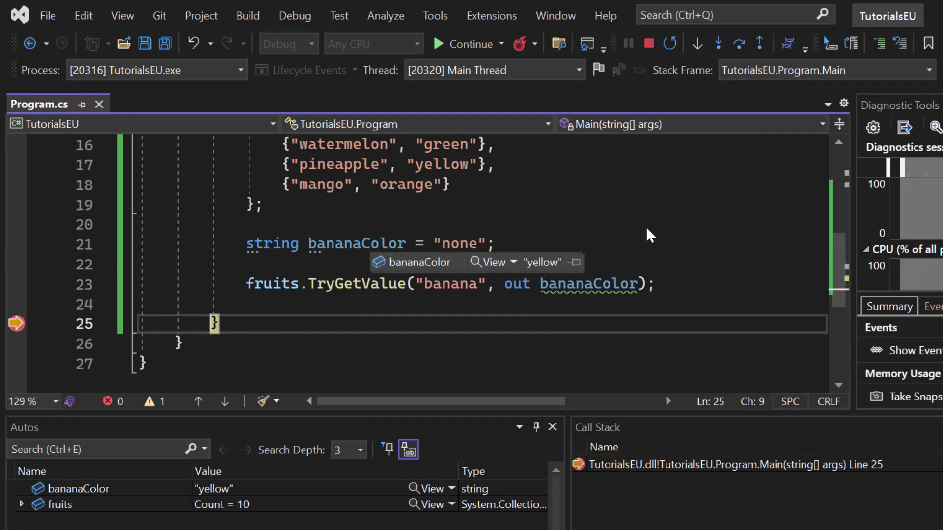
{"action": "left_click", "coordinate": [647, 42]}
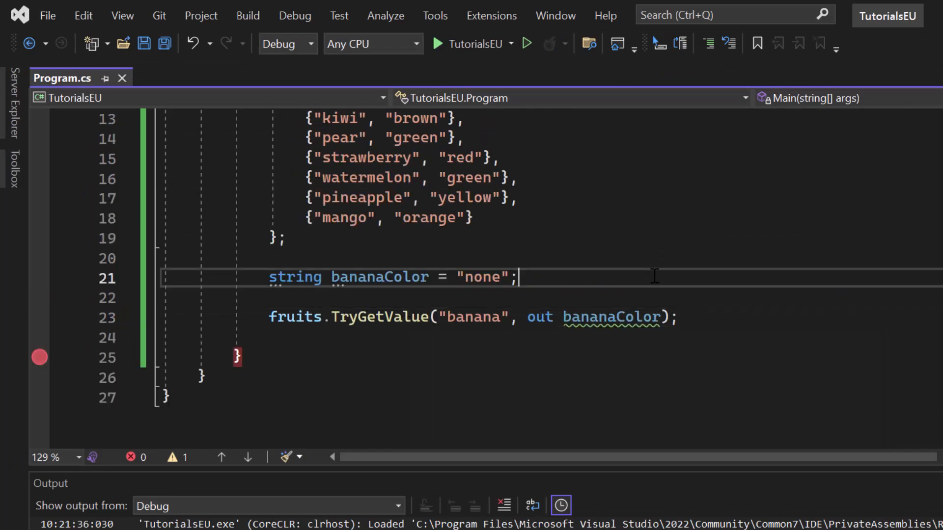
{"action": "double_click", "coordinate": [539, 317]}
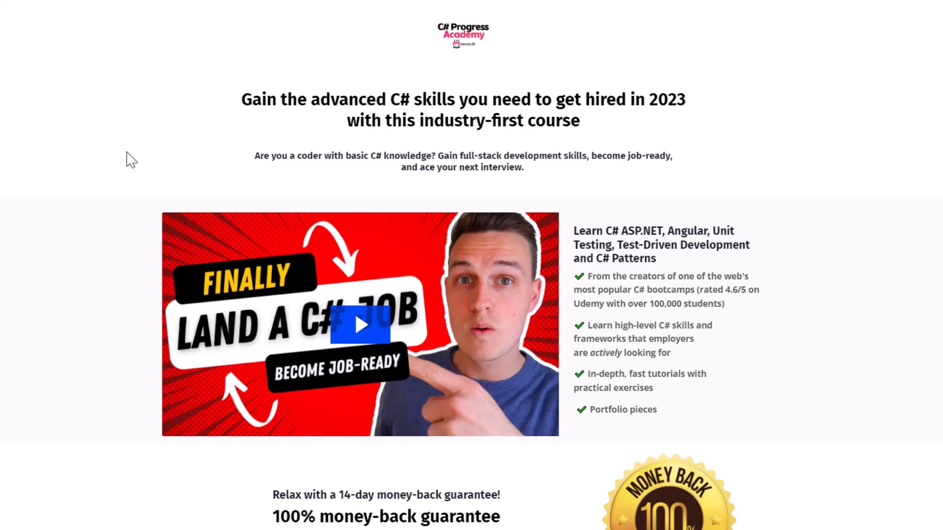
{"action": "scroll", "scroll_direction": "down", "scroll_amount": 3}
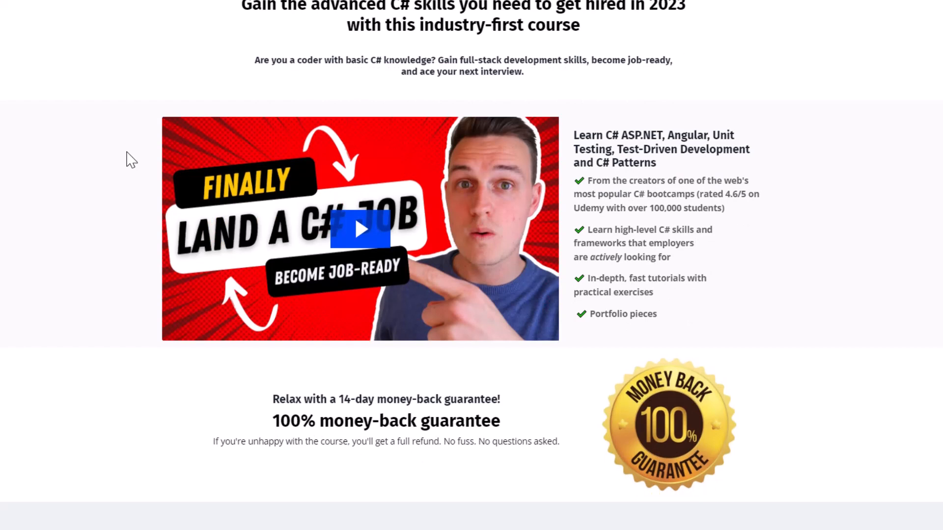
{"action": "scroll", "scroll_direction": "down", "scroll_amount": 3}
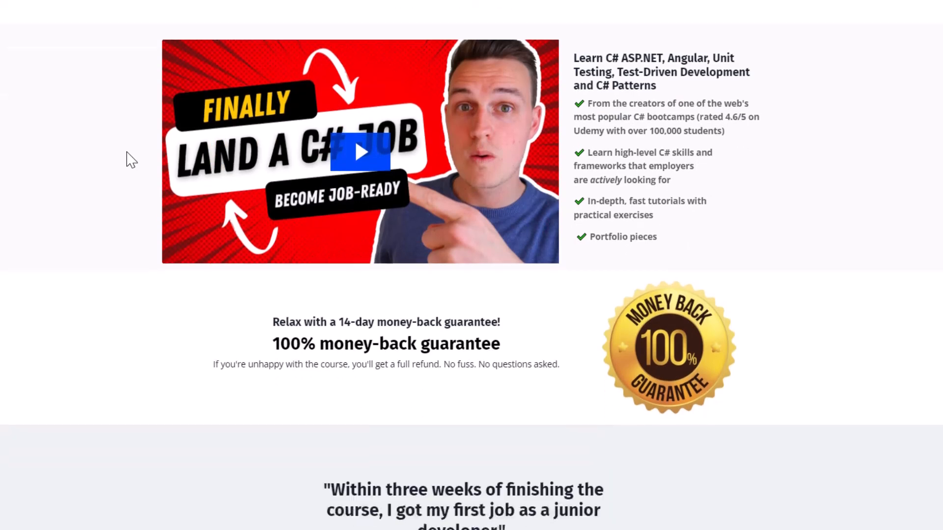
{"action": "scroll", "scroll_direction": "down", "scroll_amount": 3}
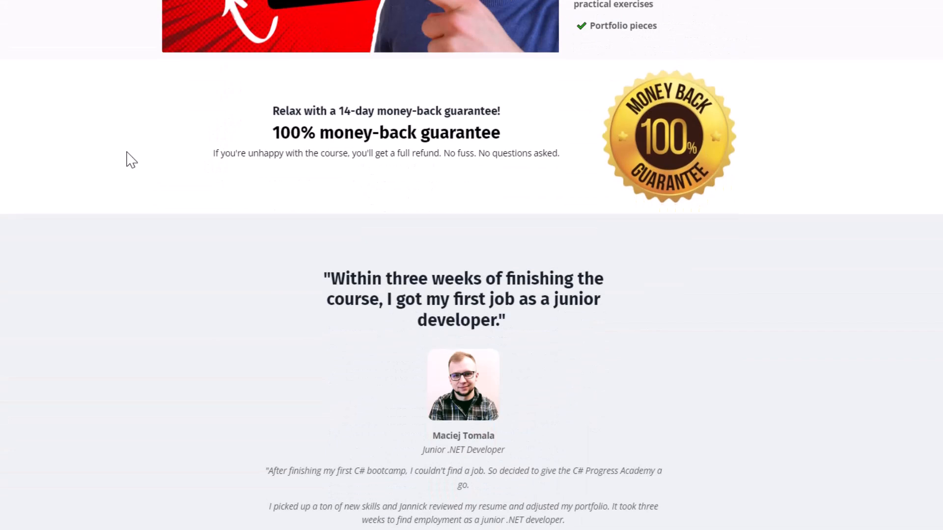
{"action": "scroll", "scroll_direction": "down", "scroll_amount": 3}
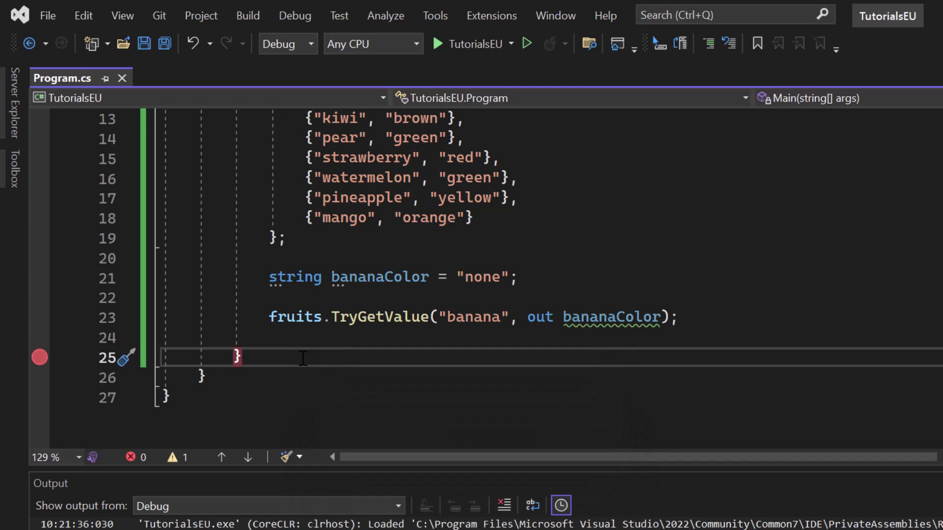
{"action": "mouse_move", "coordinate": [360, 290]}
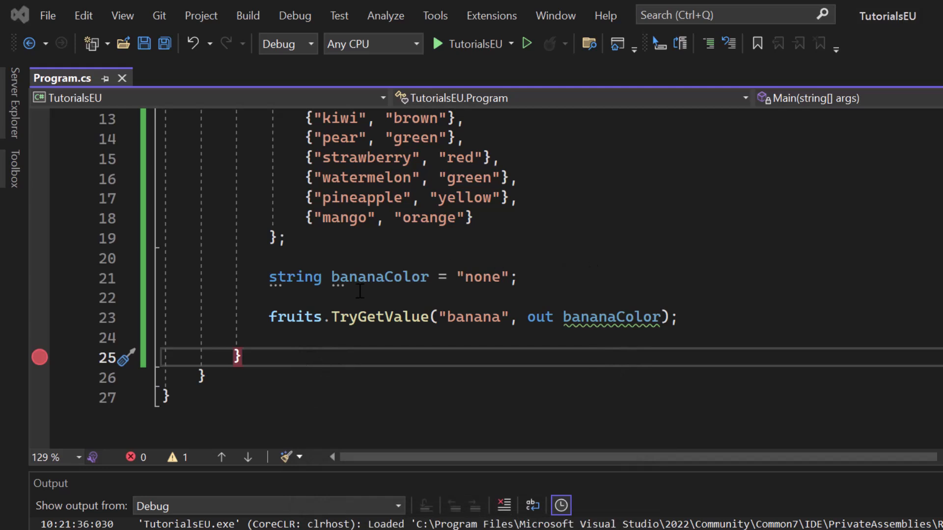
- Wrap the TryGetValue call in an if condition with a brace block
{"action": "type", "text": "if"}
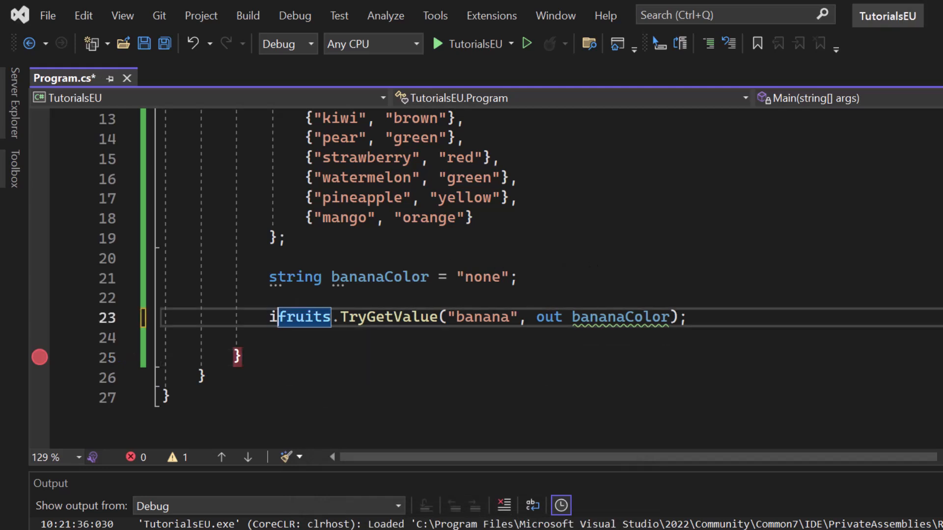
{"action": "type", "text": "f("}
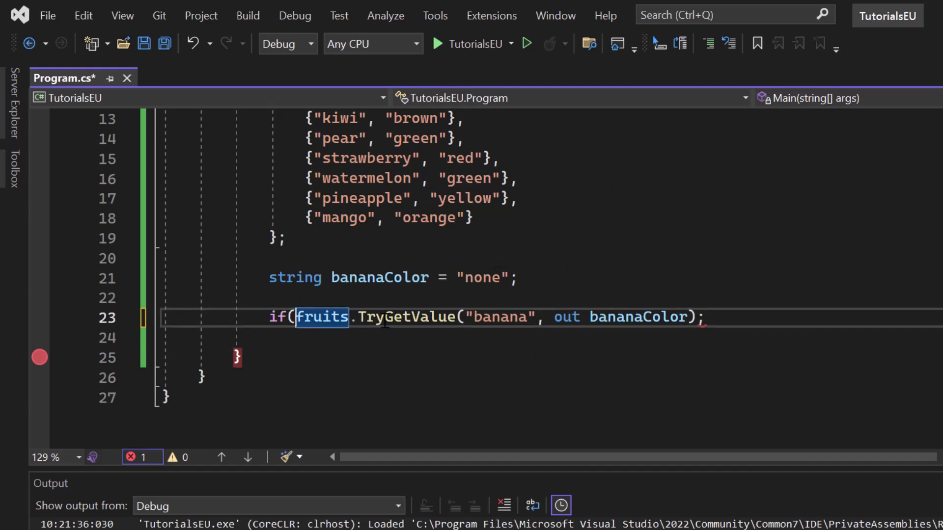
{"action": "mouse_move", "coordinate": [408, 317]}
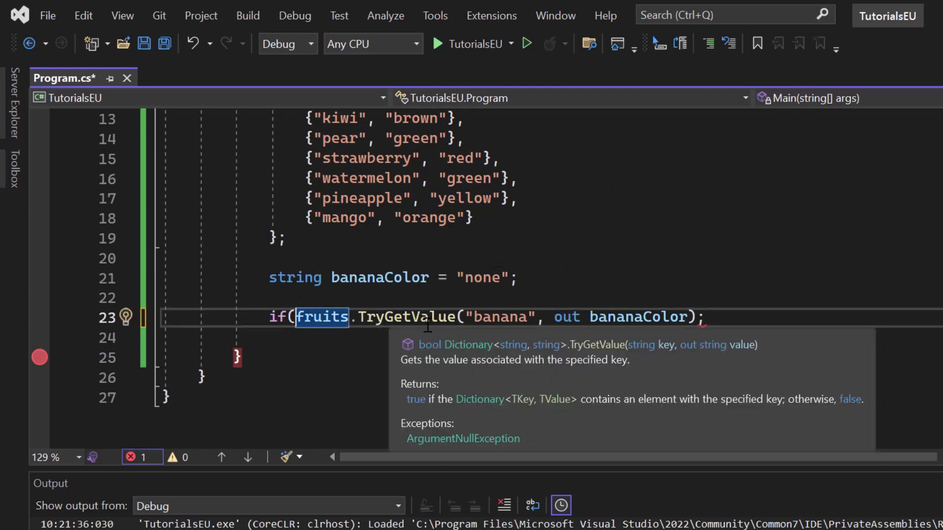
{"action": "type", "text": ")"}
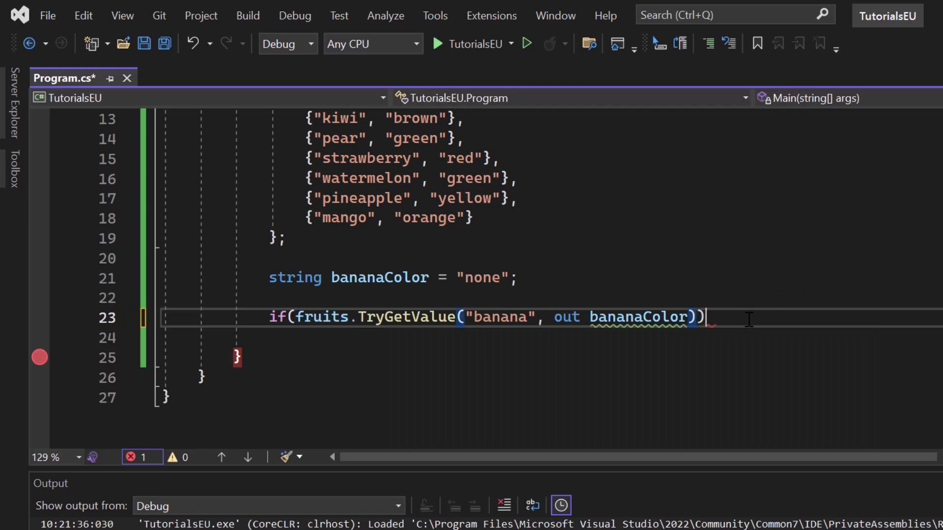
{"action": "key", "text": "enter"}
{"action": "type", "text": "{"}
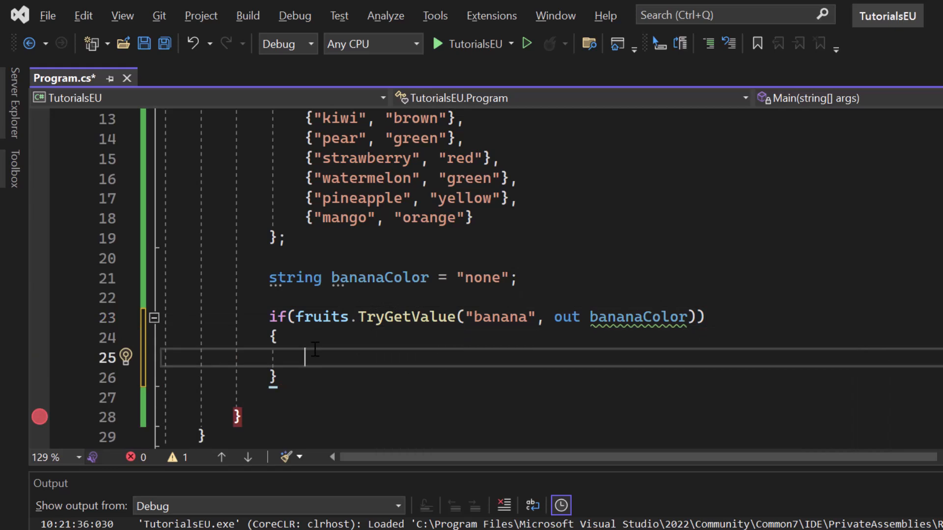
{"action": "mouse_move", "coordinate": [345, 353]}
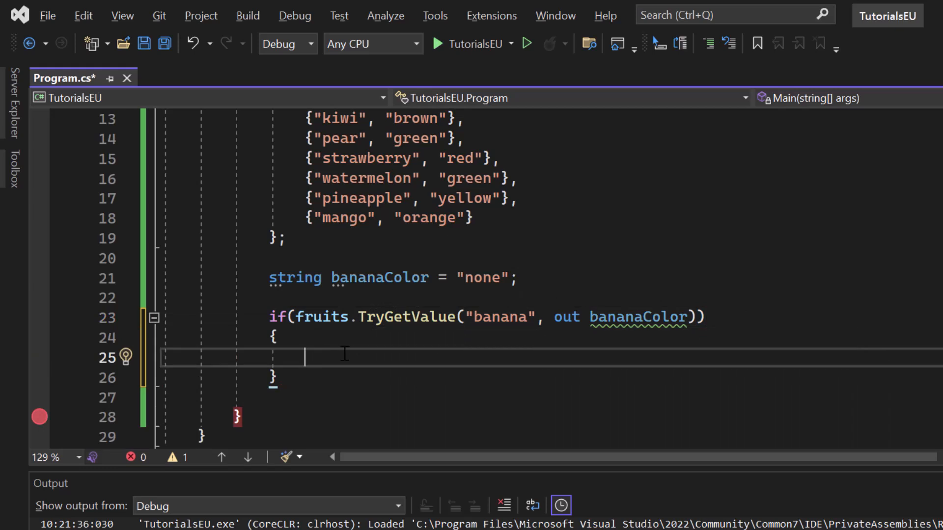
- Write Console.WriteLine("Found value: " + bananaColor); inside the if block
{"action": "type", "text": "Console.WriteLine();"}
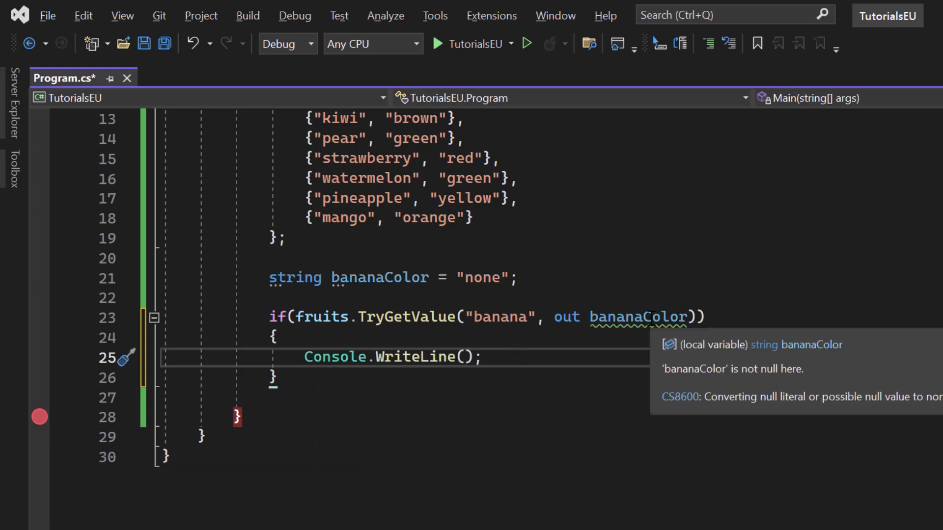
{"action": "type", "text": "\"\""}
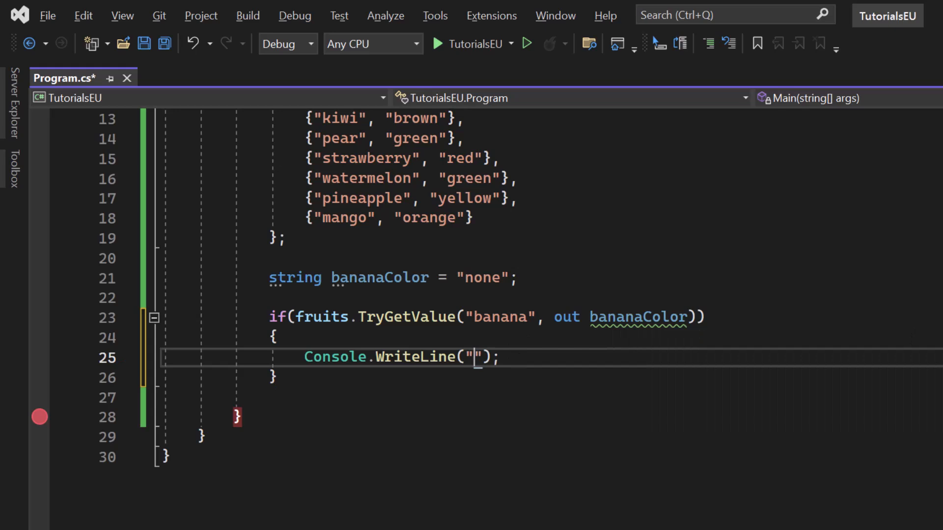
{"action": "type", "text": "Found value:"}
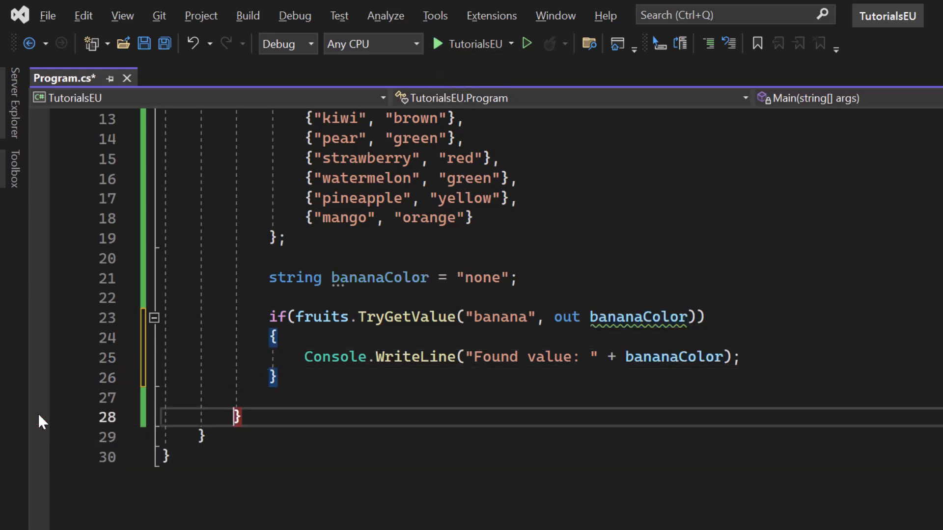
- Run the program so the console prints Found value: yellow
{"action": "left_click", "coordinate": [525, 43]}
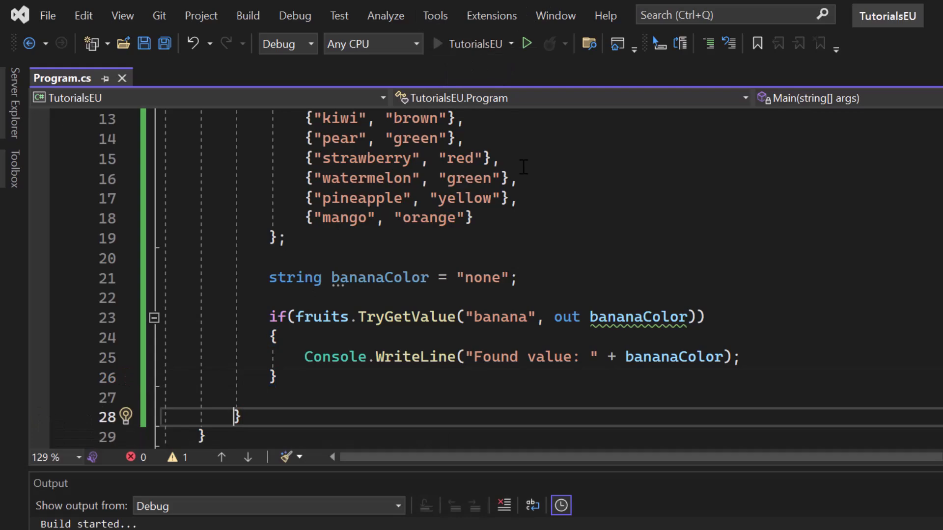
{"action": "left_click", "coordinate": [526, 43]}
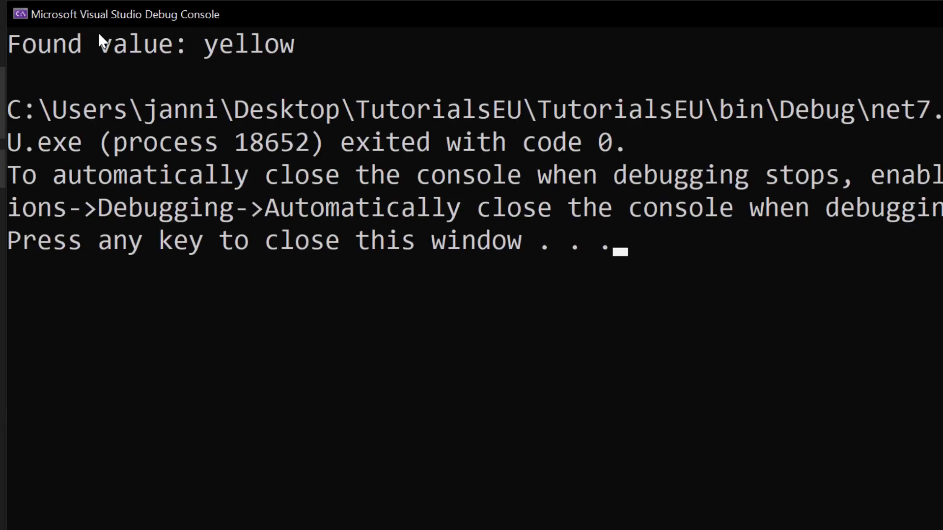
{"action": "mouse_move", "coordinate": [105, 40]}
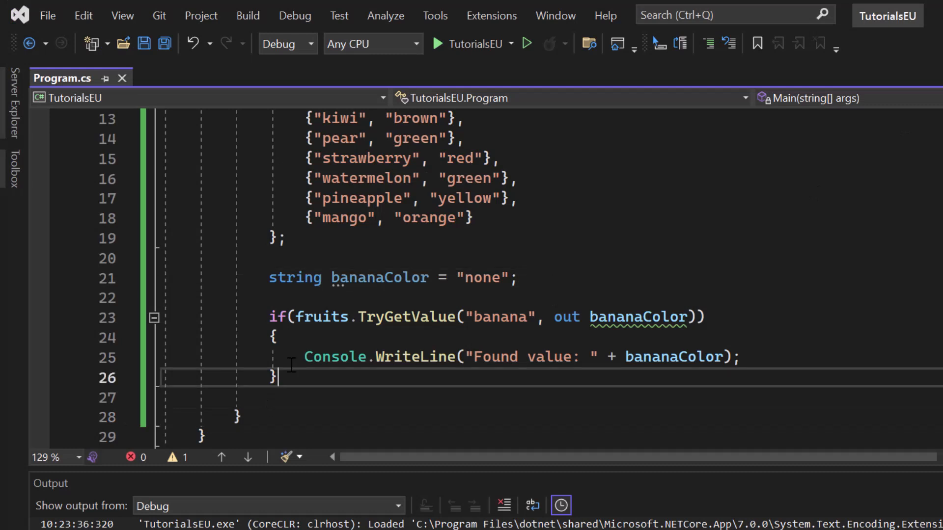
- Add an else branch with Console.WriteLine("Value not found");
{"action": "type", "text": "else"}
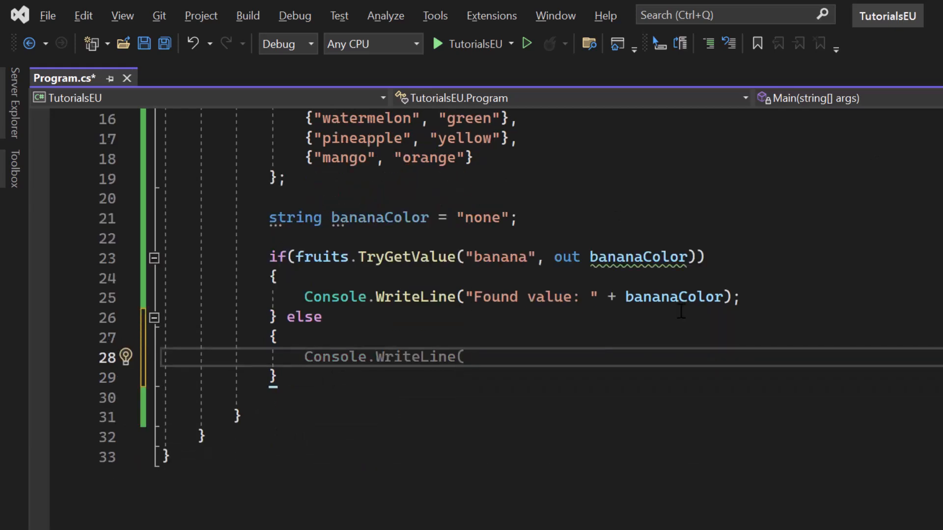
{"action": "type", "text": "\"\")"}
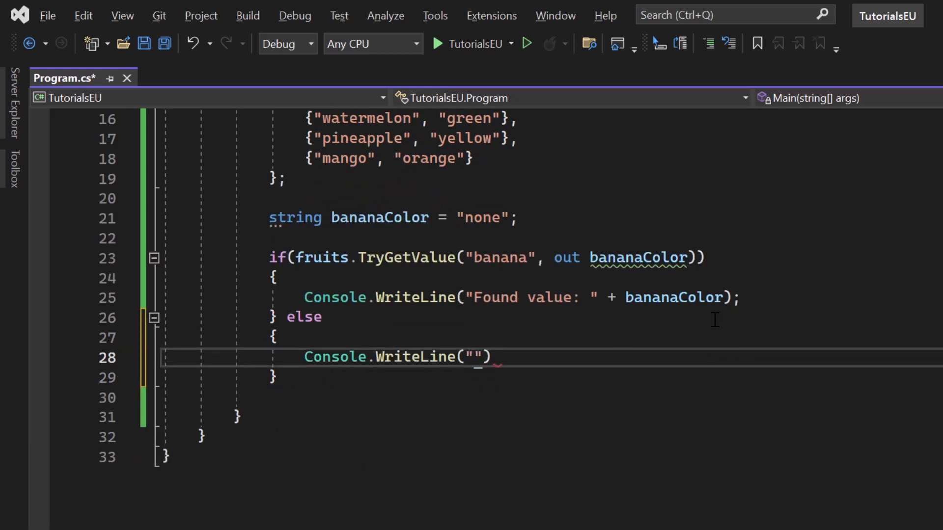
{"action": "type", "text": "Value not fou"}
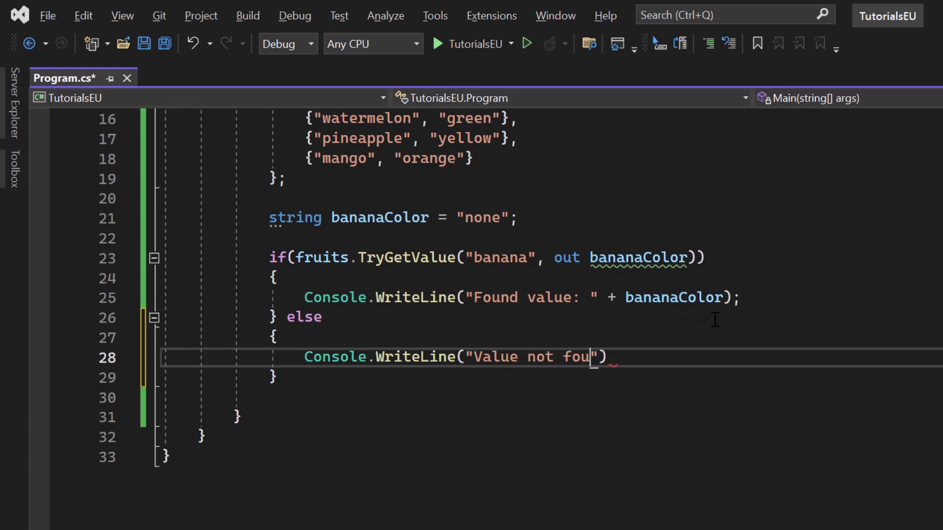
{"action": "type", "text": "nd"}
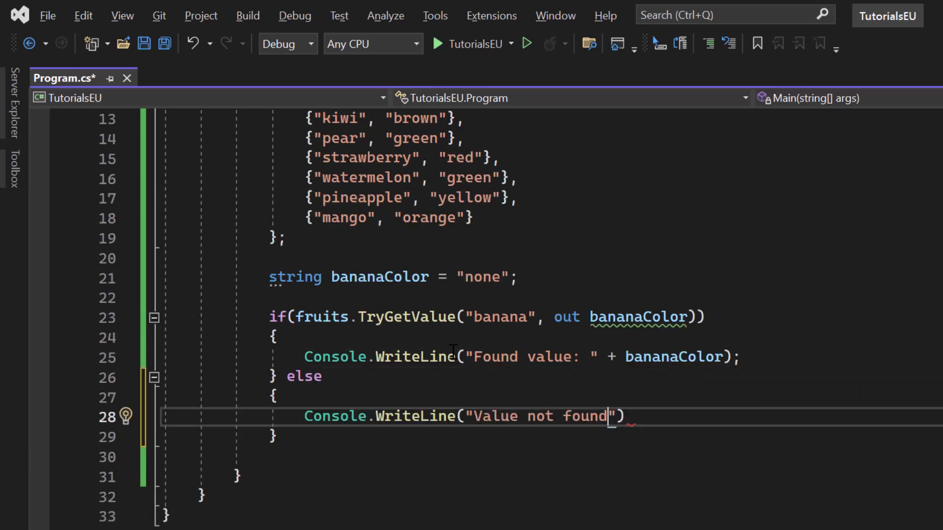
{"action": "mouse_move", "coordinate": [406, 317]}
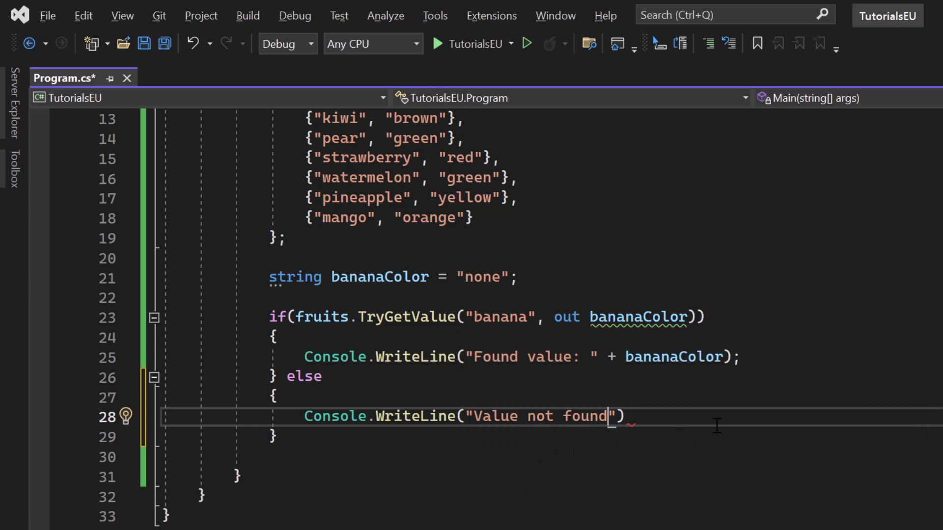
{"action": "type", "text": ";"}
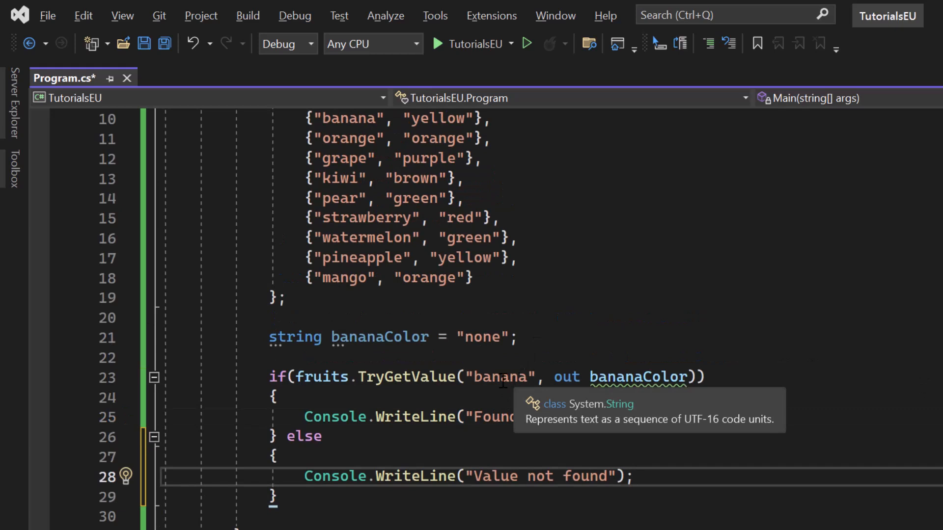
- Misspell the lookup key as "bannana" and run the program again
{"action": "type", "text": "n"}
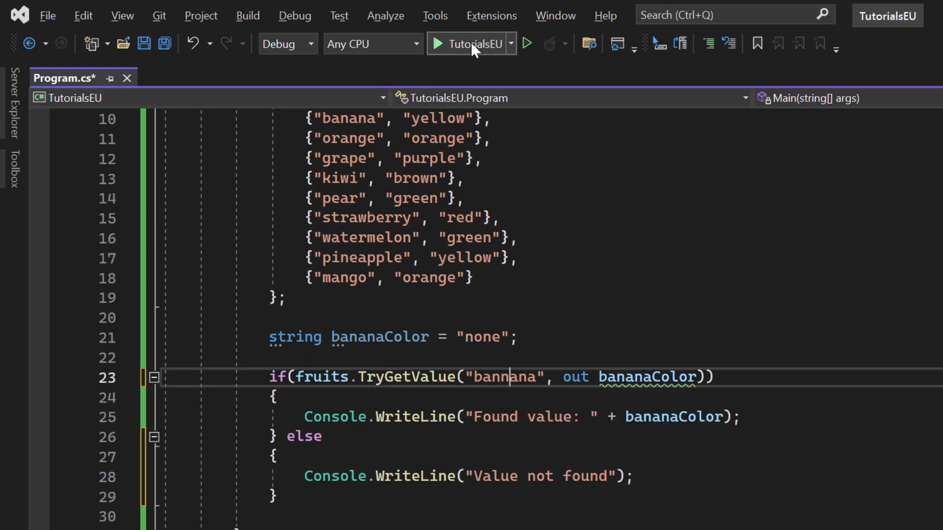
{"action": "left_click", "coordinate": [474, 43]}
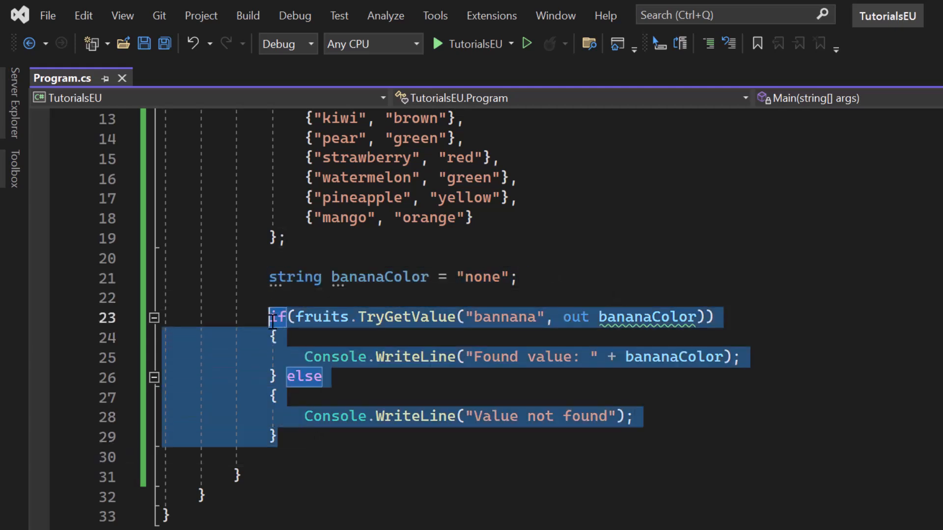
- Delete the separate declaration, write out string bananaColor inline, and restore the key "banana"
{"action": "left_click", "coordinate": [370, 277]}
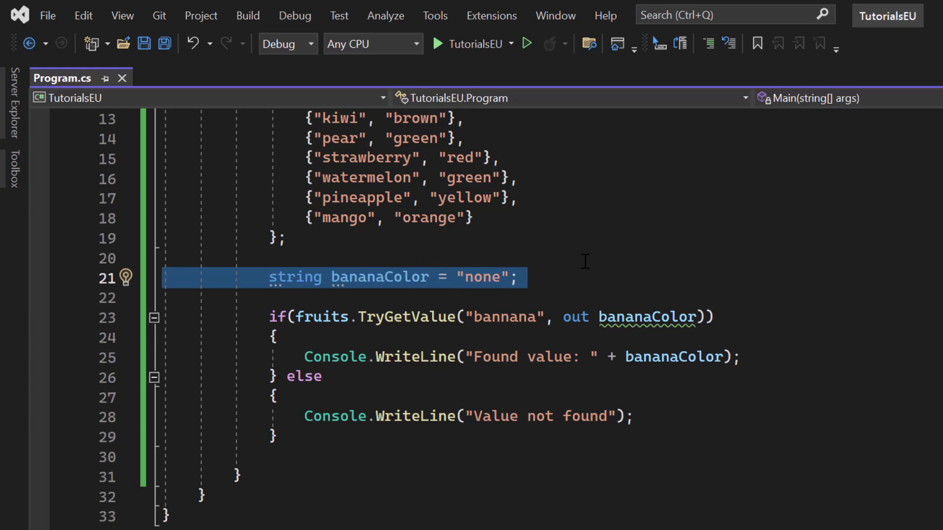
{"action": "double_click", "coordinate": [295, 277]}
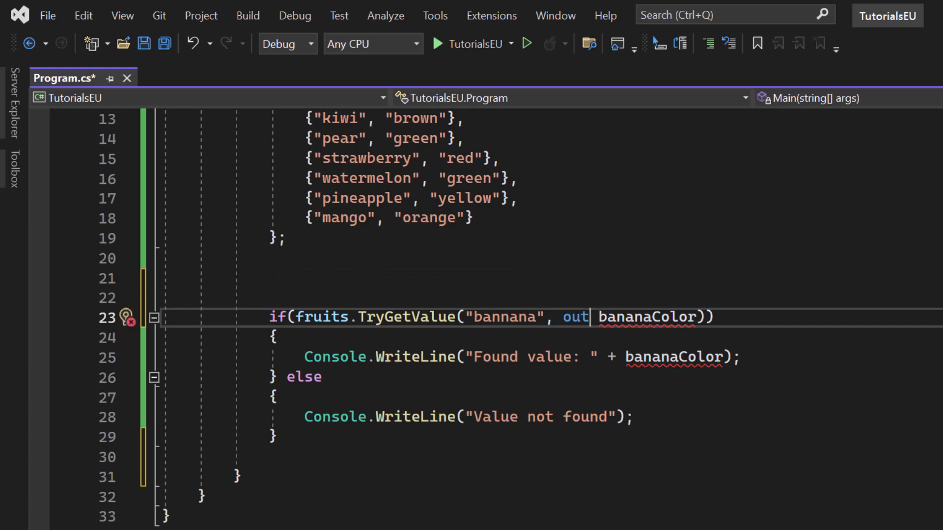
{"action": "type", "text": "string"}
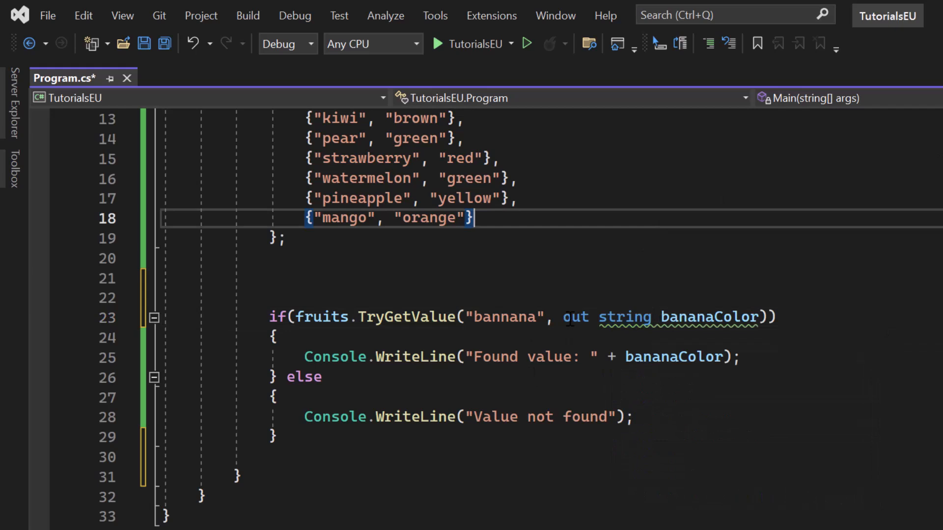
{"action": "left_click_drag", "start_coordinate": [564, 317], "coordinate": [759, 317]}
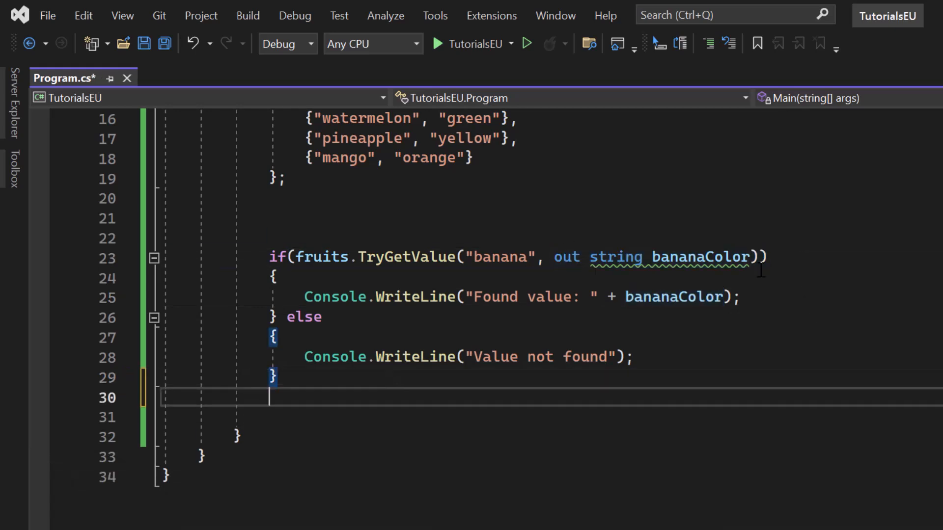
- Add Console.WriteLine(bananaColor); after the if/else, then remove it and misspell the key as "bannana"
{"action": "type", "text": "cw"}
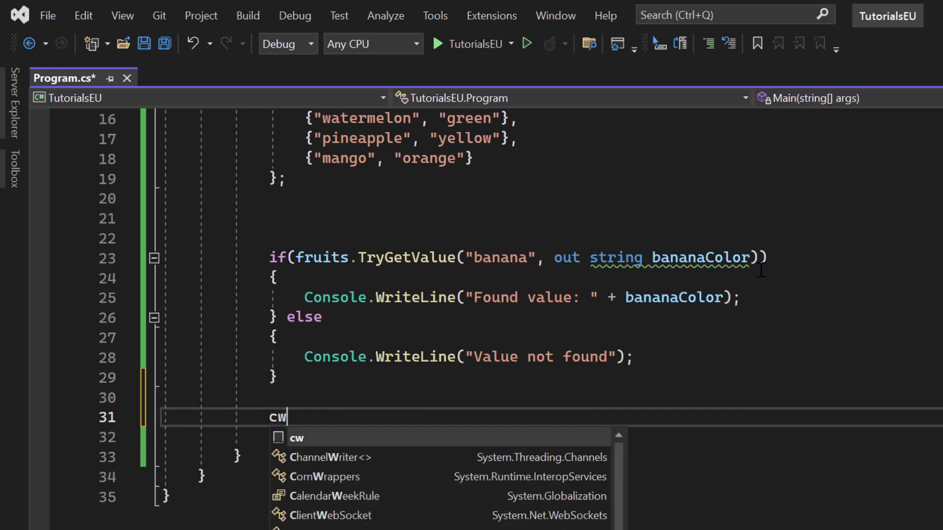
{"action": "key", "text": "Tab"}
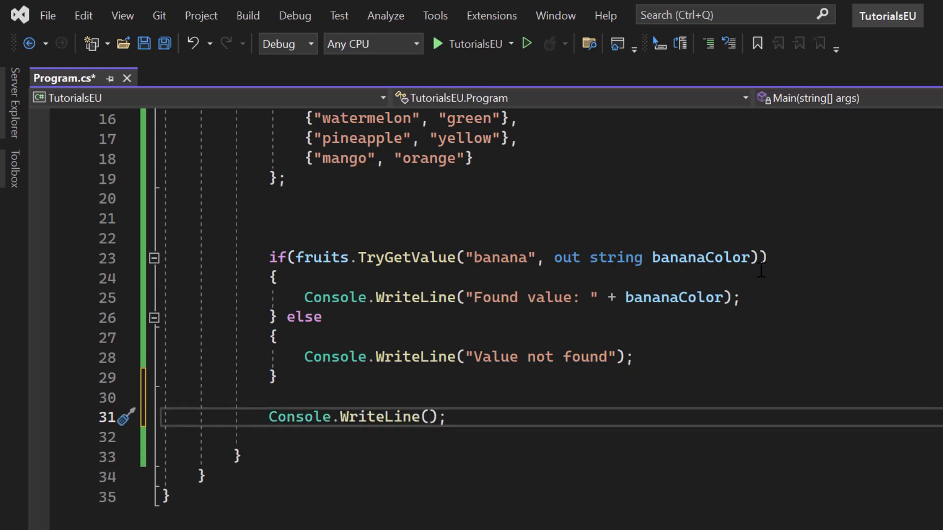
{"action": "type", "text": "bananaColor"}
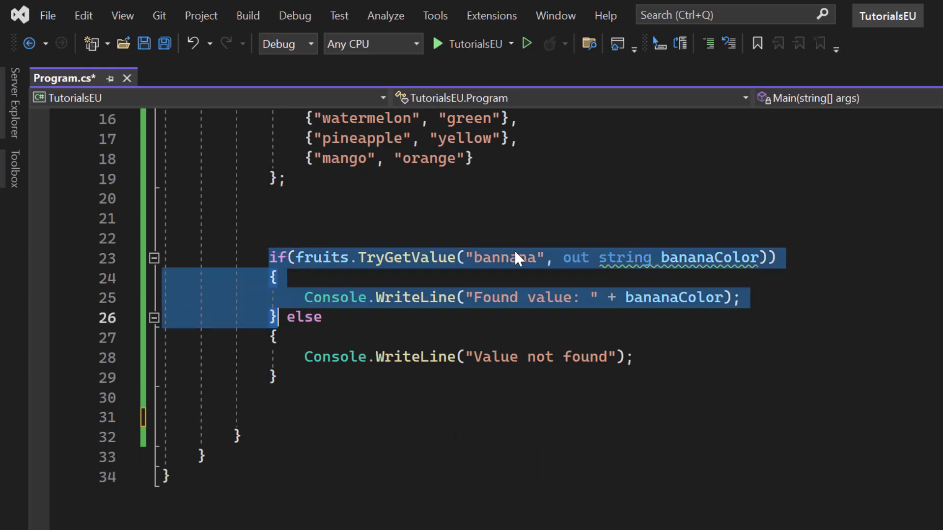
{"action": "left_click", "coordinate": [570, 298]}
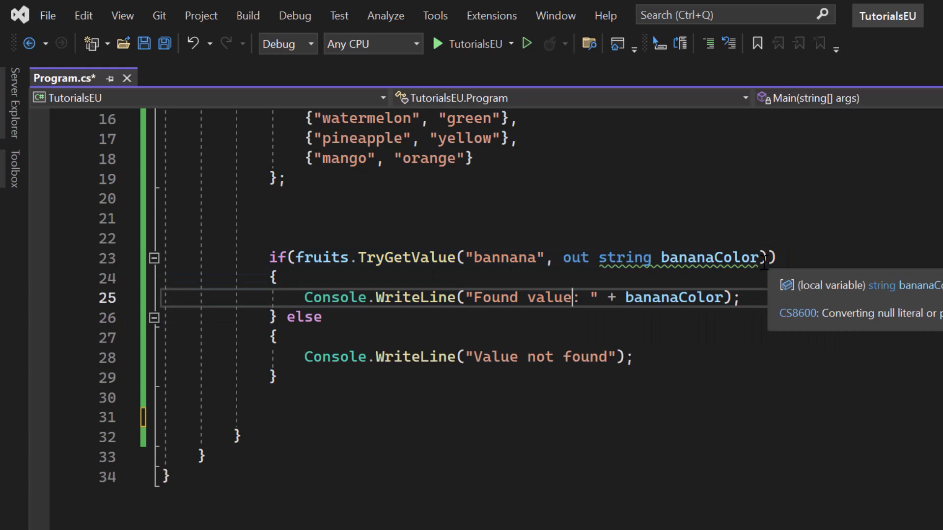